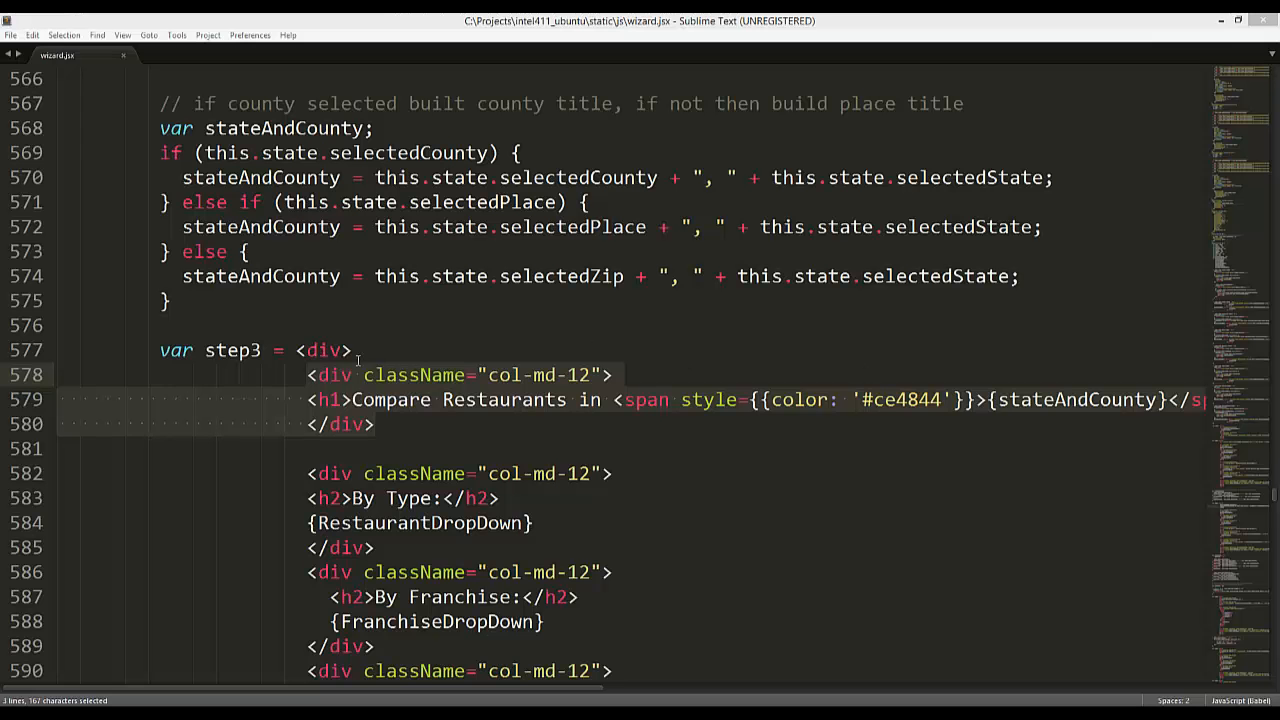
pyautogui.moveTo(686, 434)
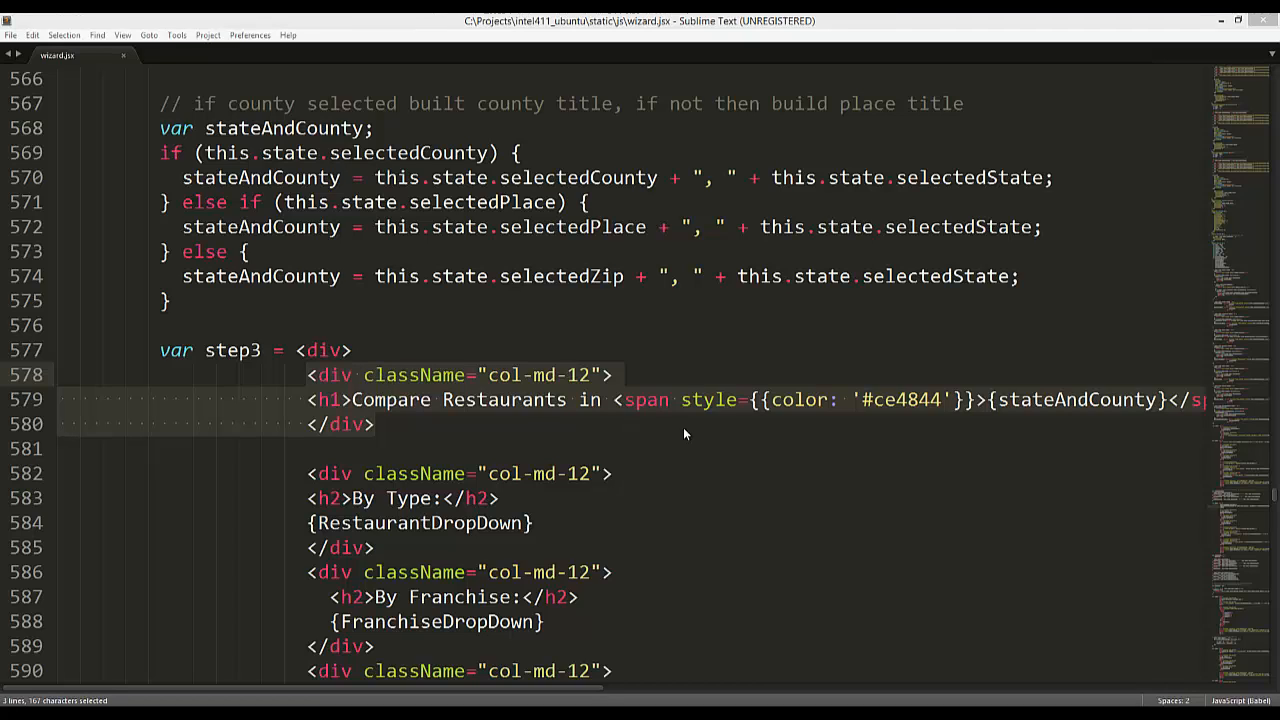
pyautogui.moveTo(56, 380)
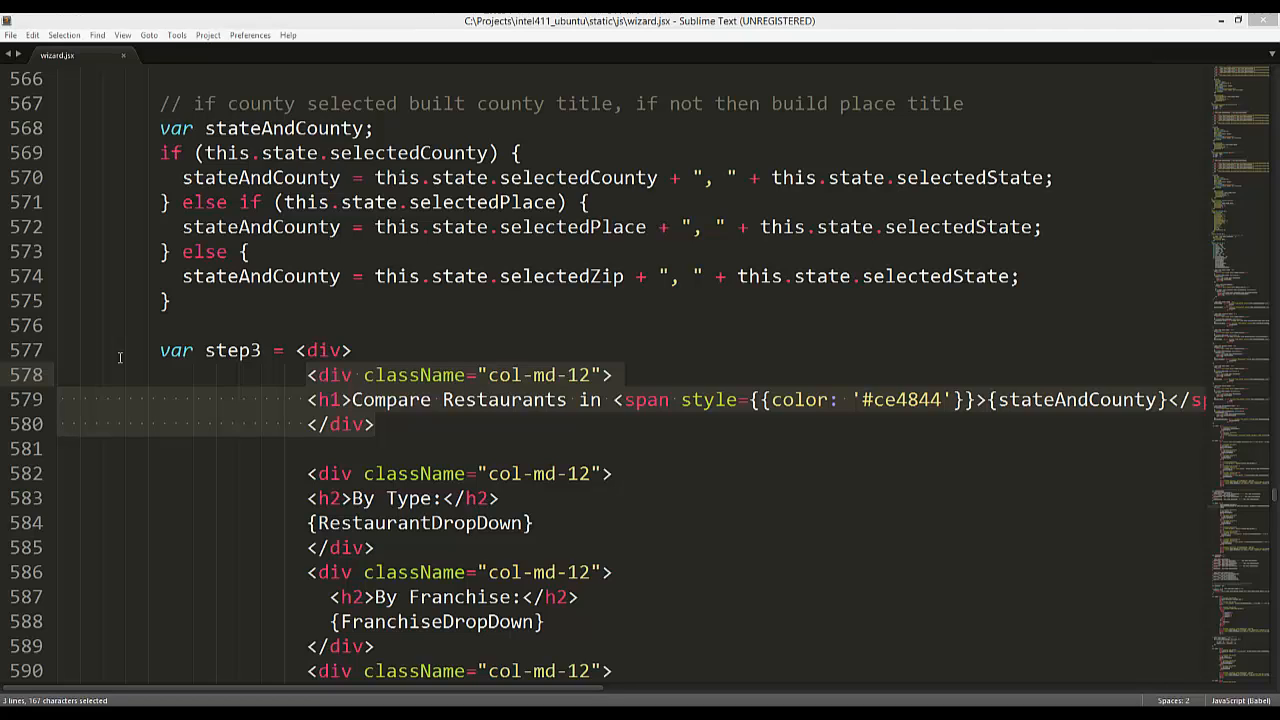
pyautogui.moveTo(448, 400)
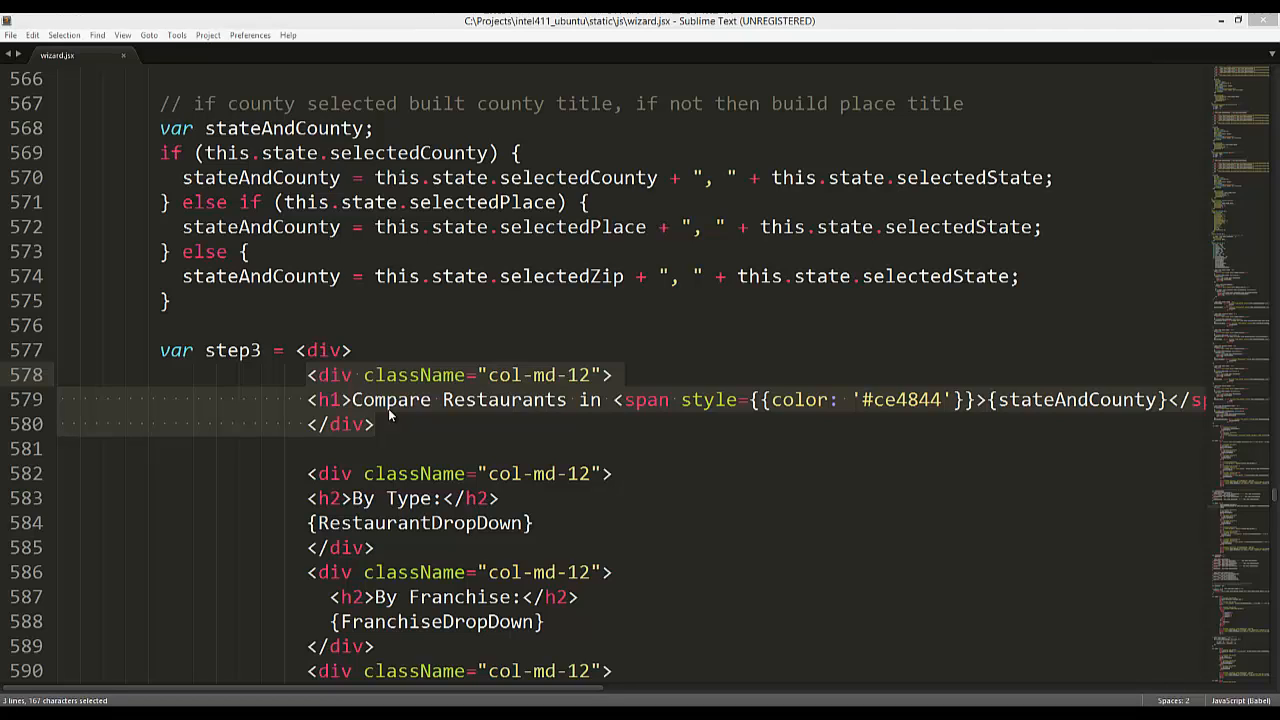
pyautogui.moveTo(170, 418)
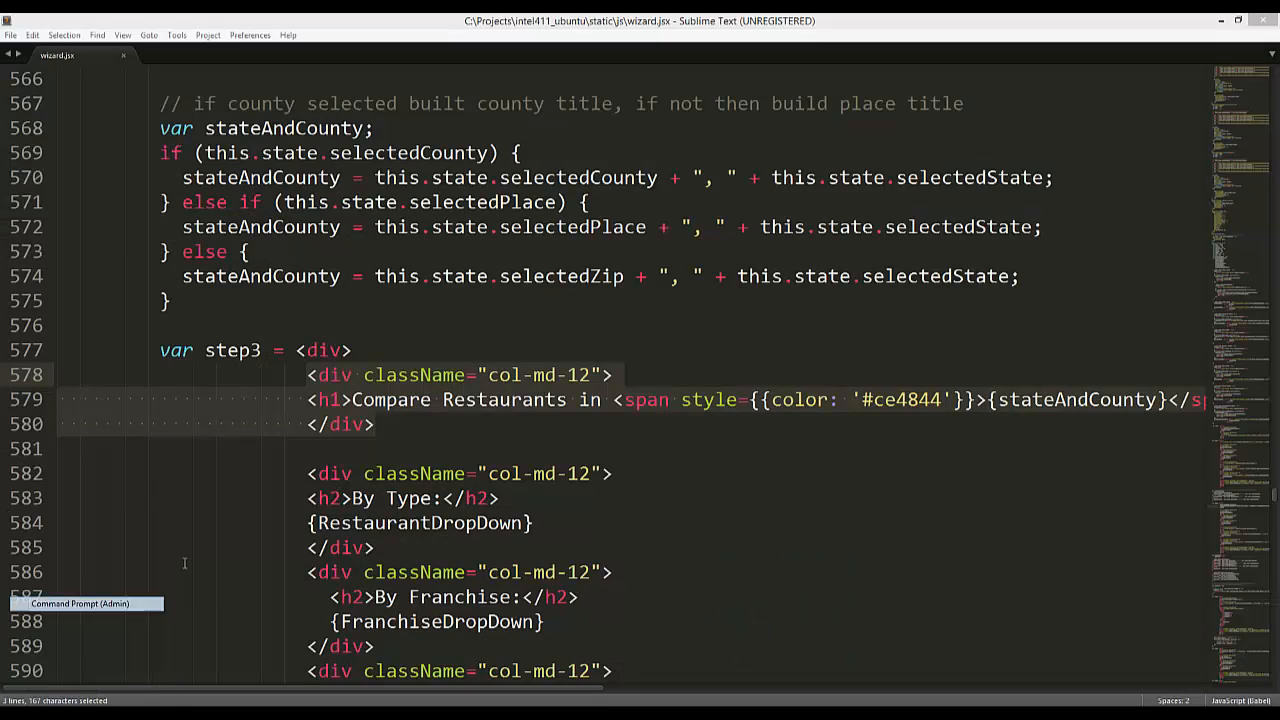
# - From the admin prompt, cd into C:\Projects\intel411_ubuntu\static and on into its js folder
pyautogui.click(80, 604)
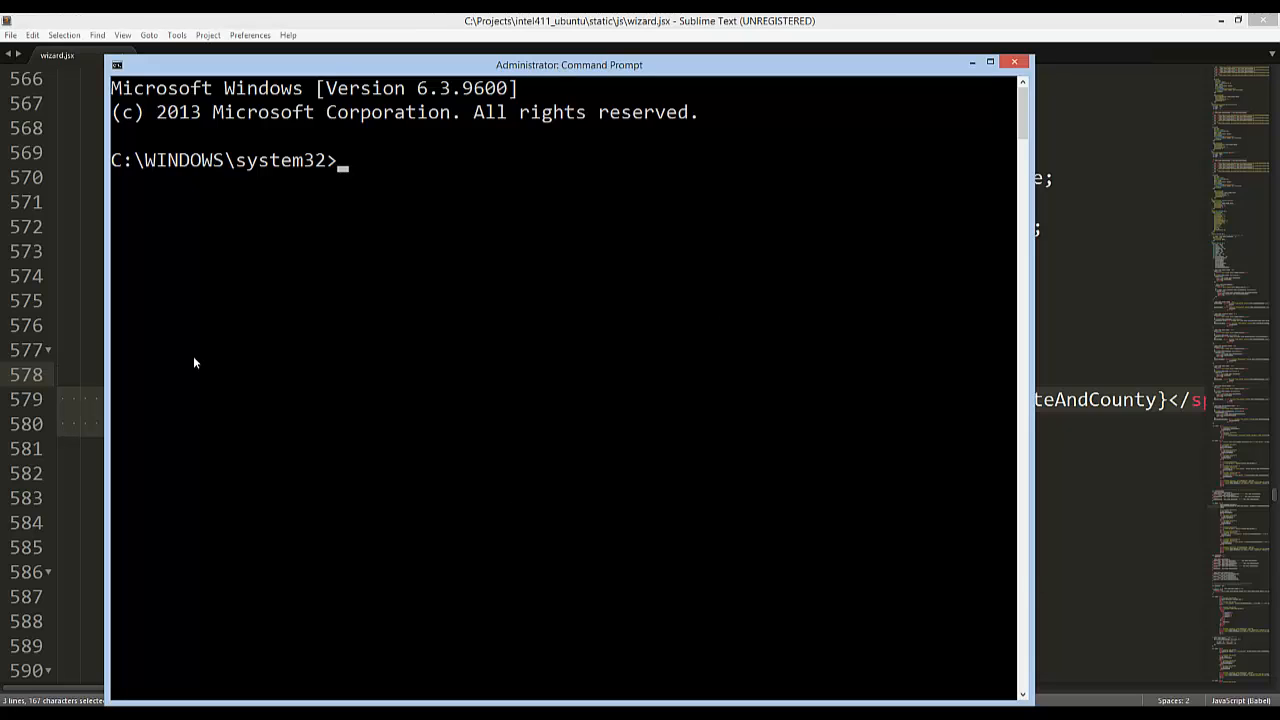
pyautogui.write('cd')
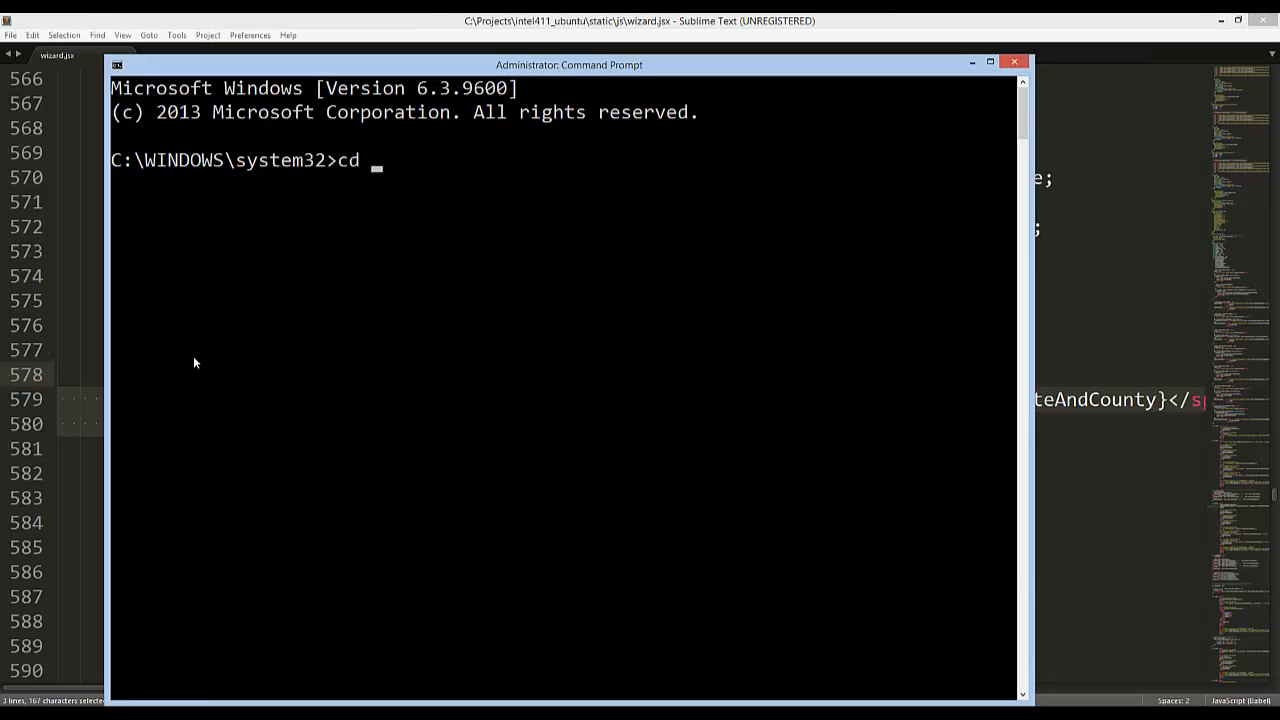
pyautogui.write('/pr')
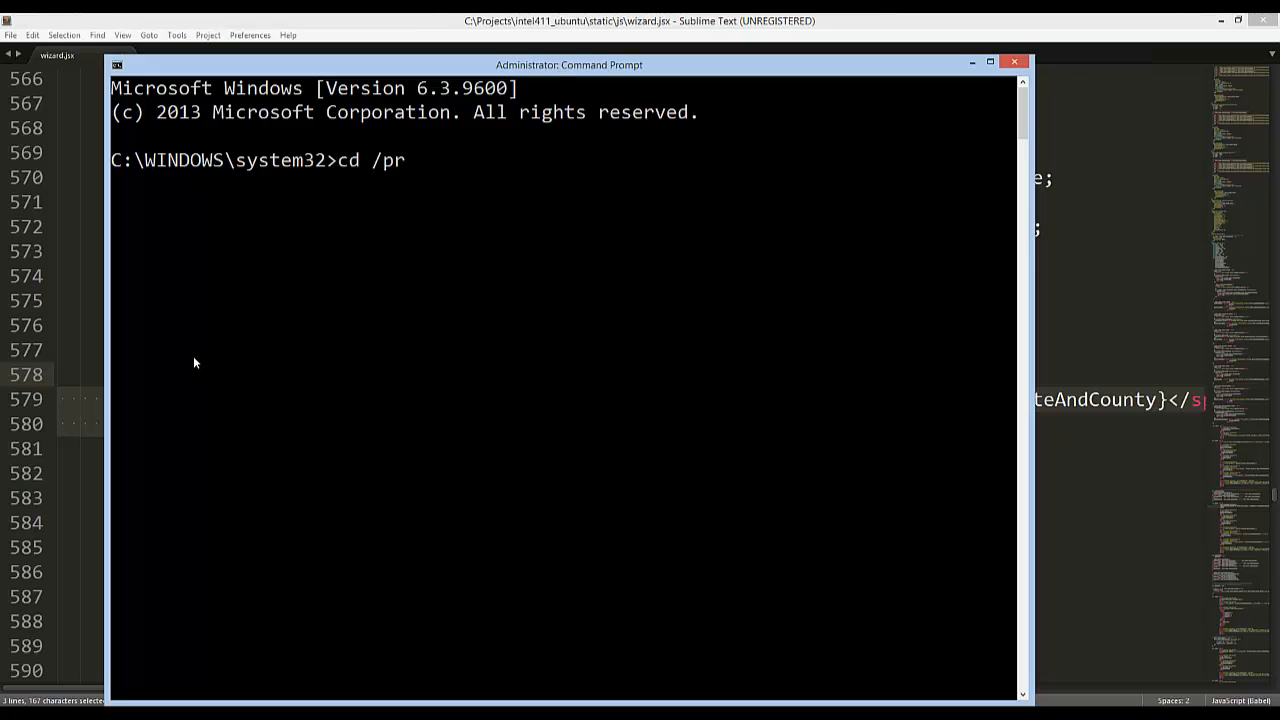
pyautogui.write('ojects')
pyautogui.write('cd')
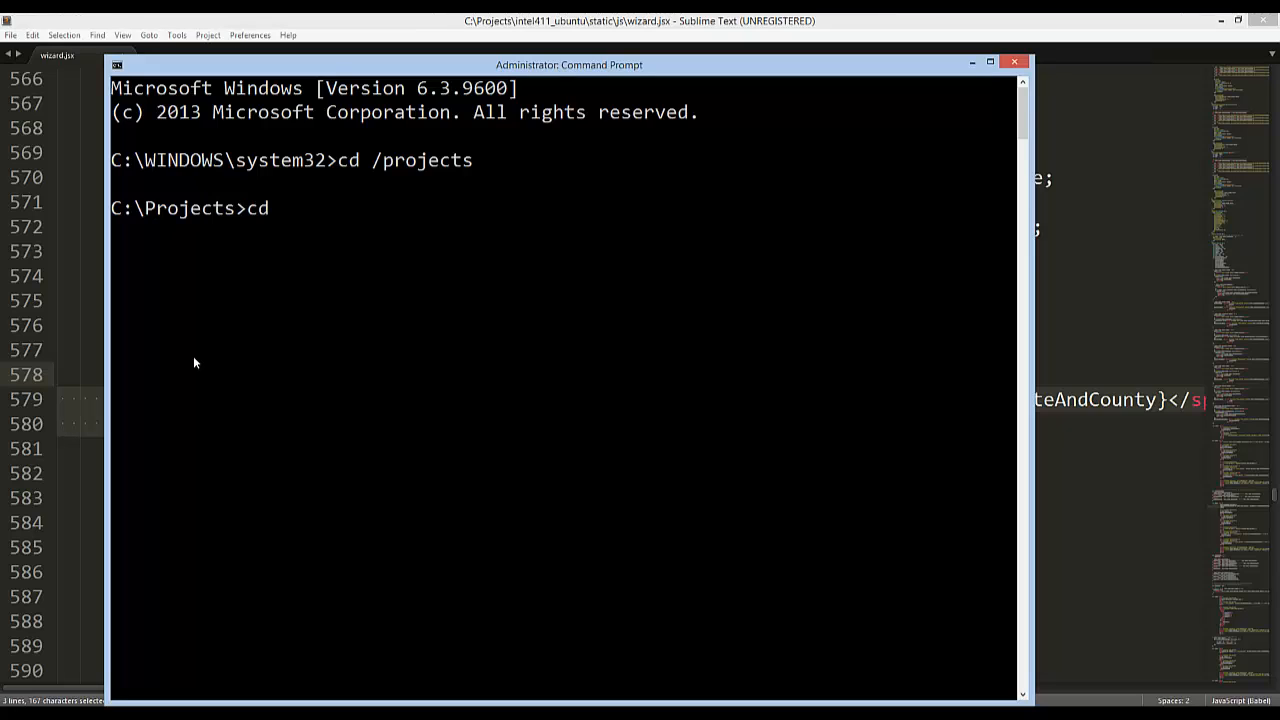
pyautogui.write('intel4')
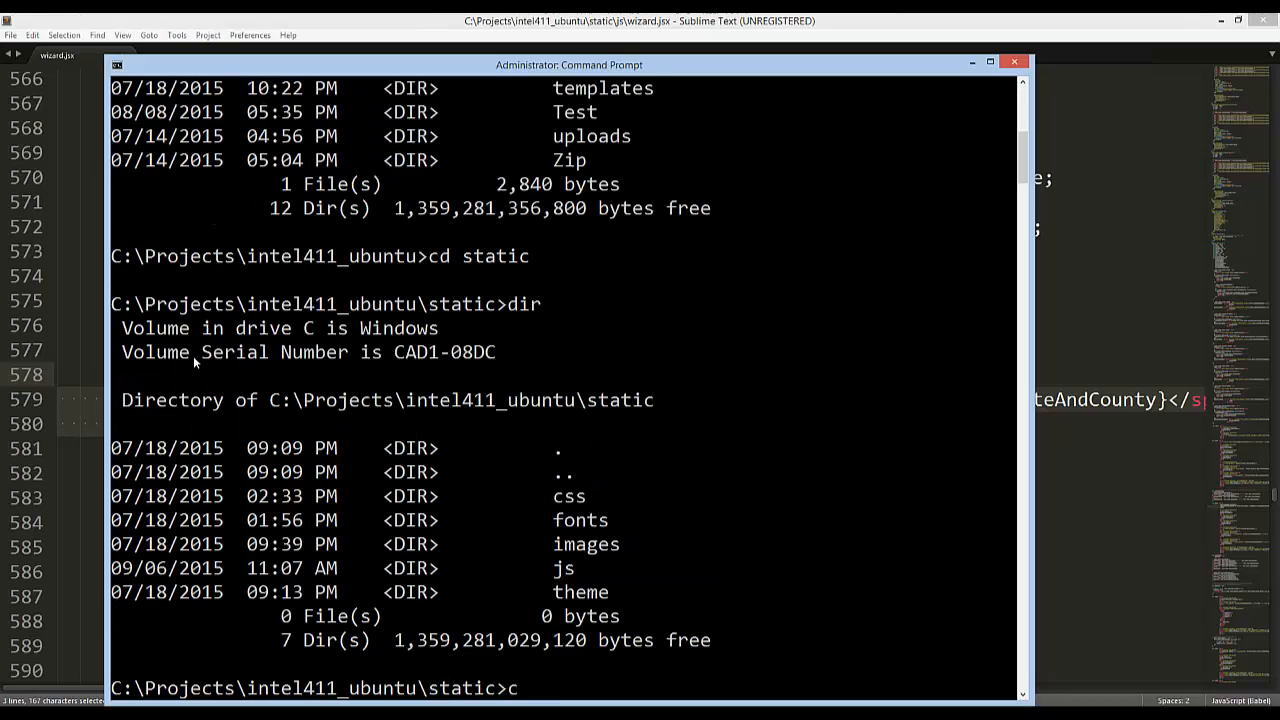
pyautogui.write('cd js')
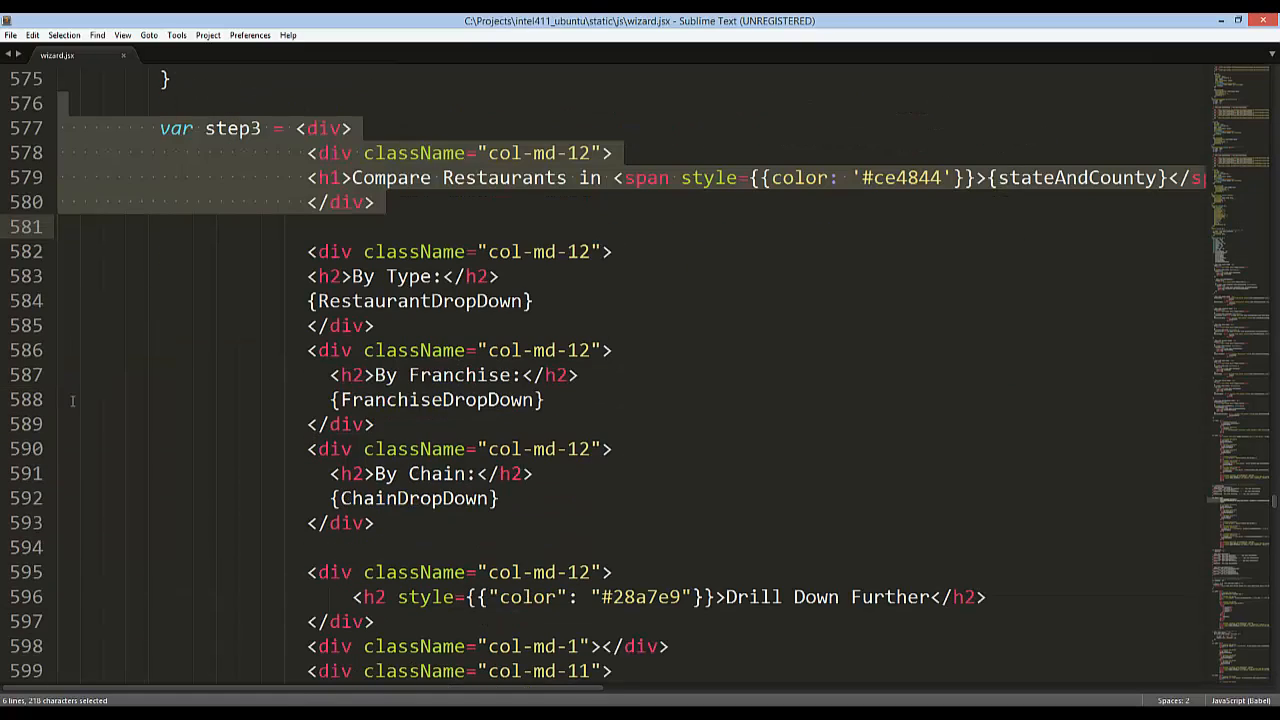
pyautogui.moveTo(780, 536)
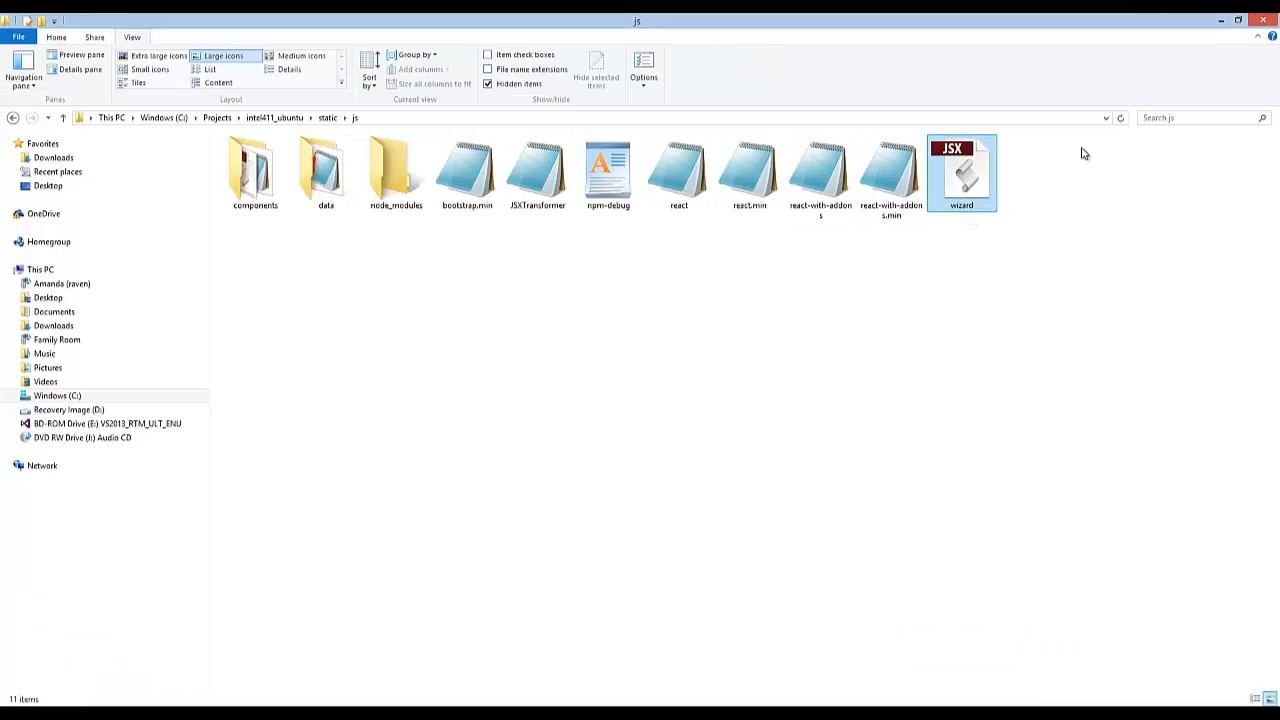
# - Open wizard.jsx from the intel411_ubuntu\static\js folder in File Explorer
pyautogui.doubleClick(960, 172)
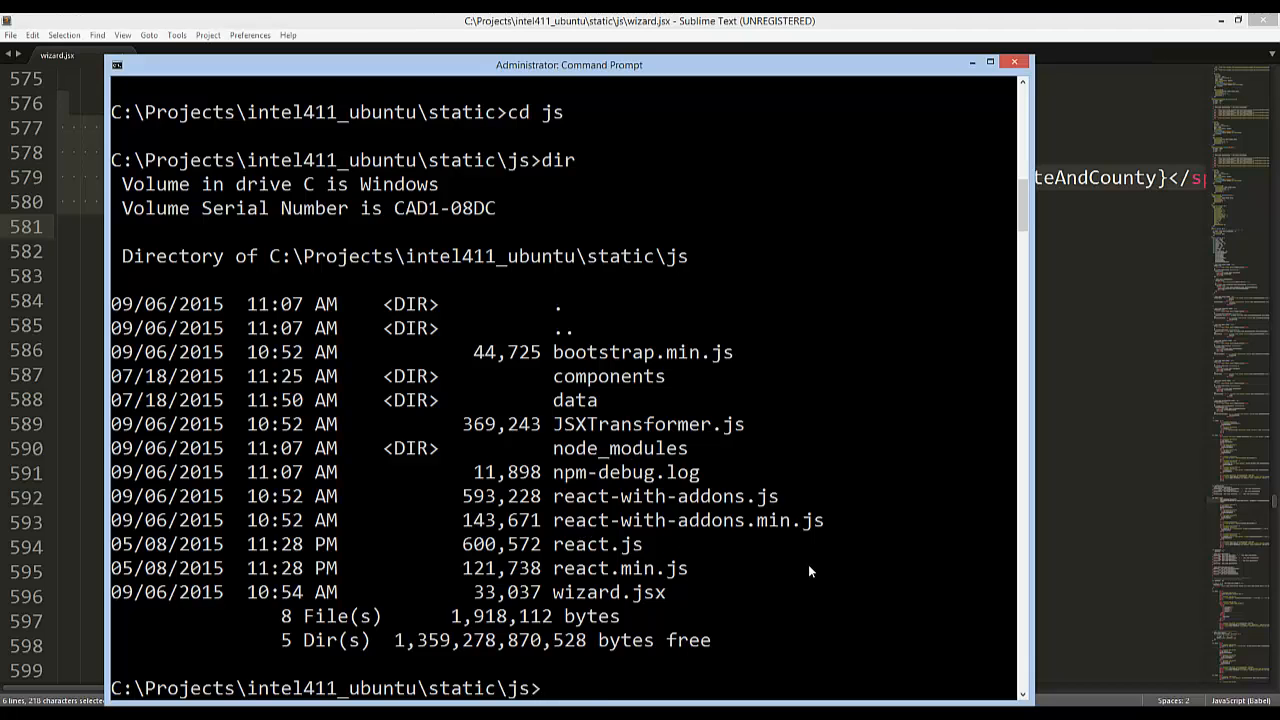
# - Install babel globally with npm install -g babel from the js folder
pyautogui.write('npm')
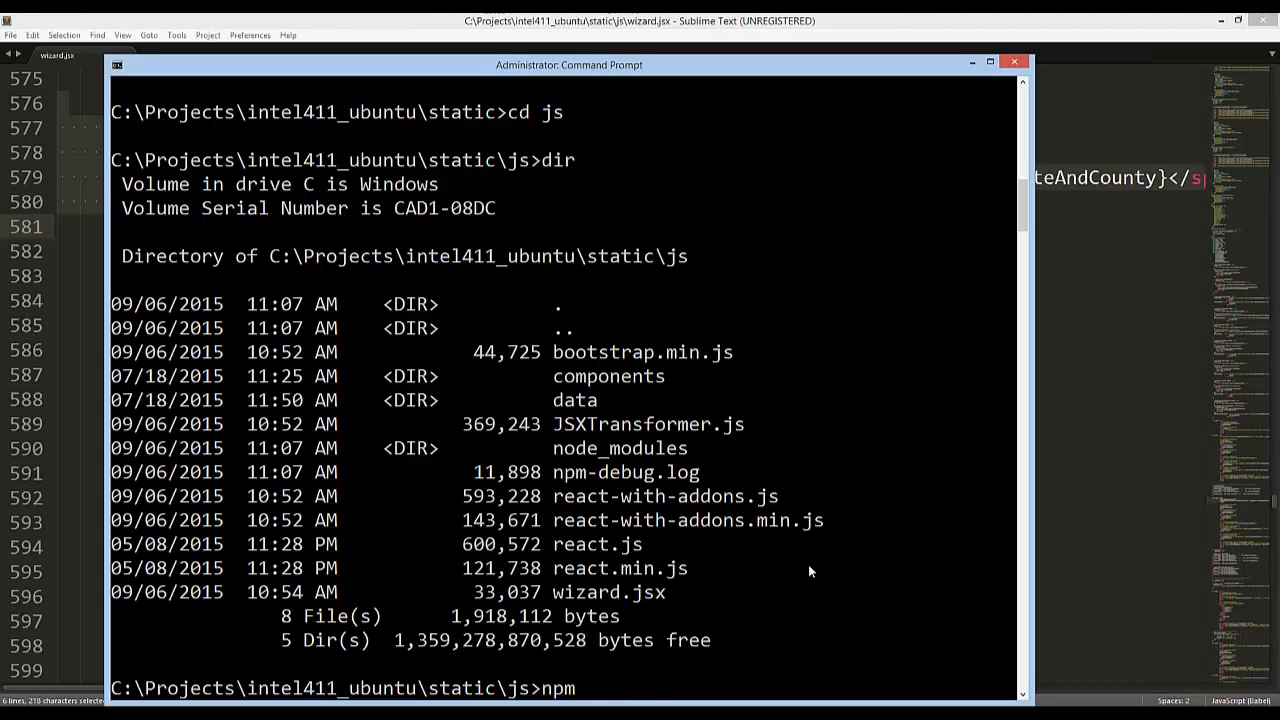
pyautogui.write('install -')
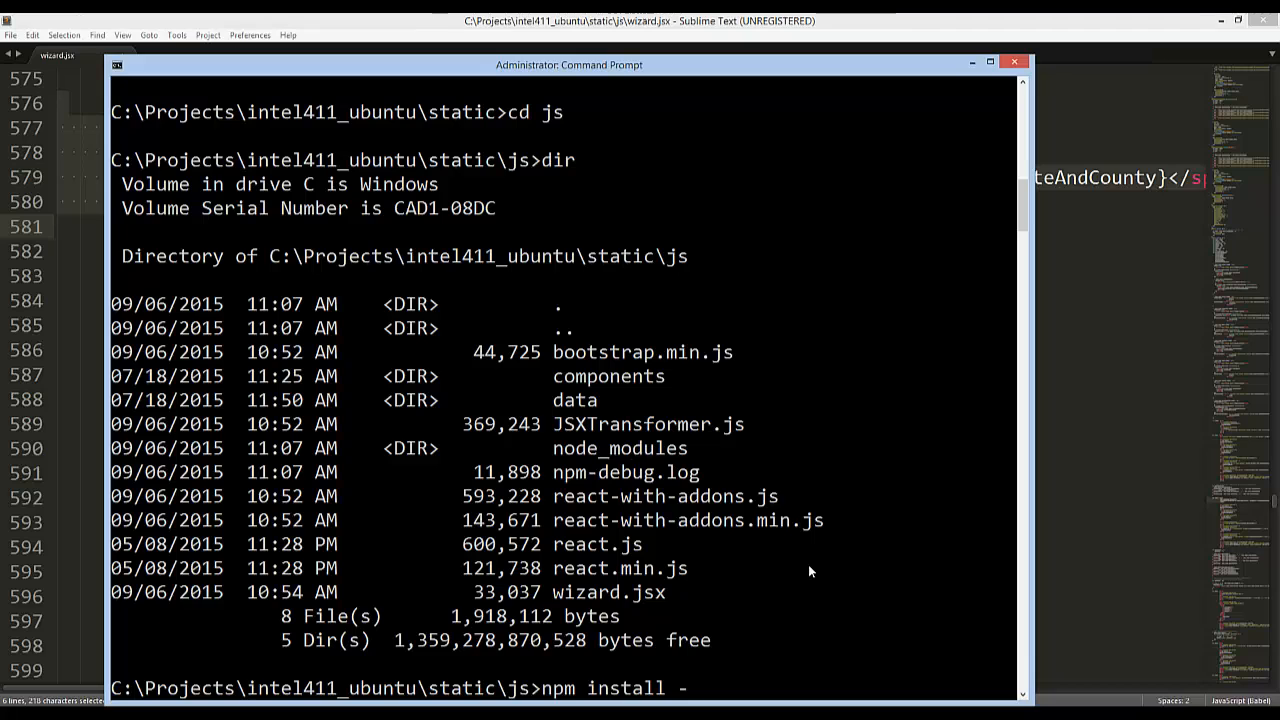
pyautogui.write('g')
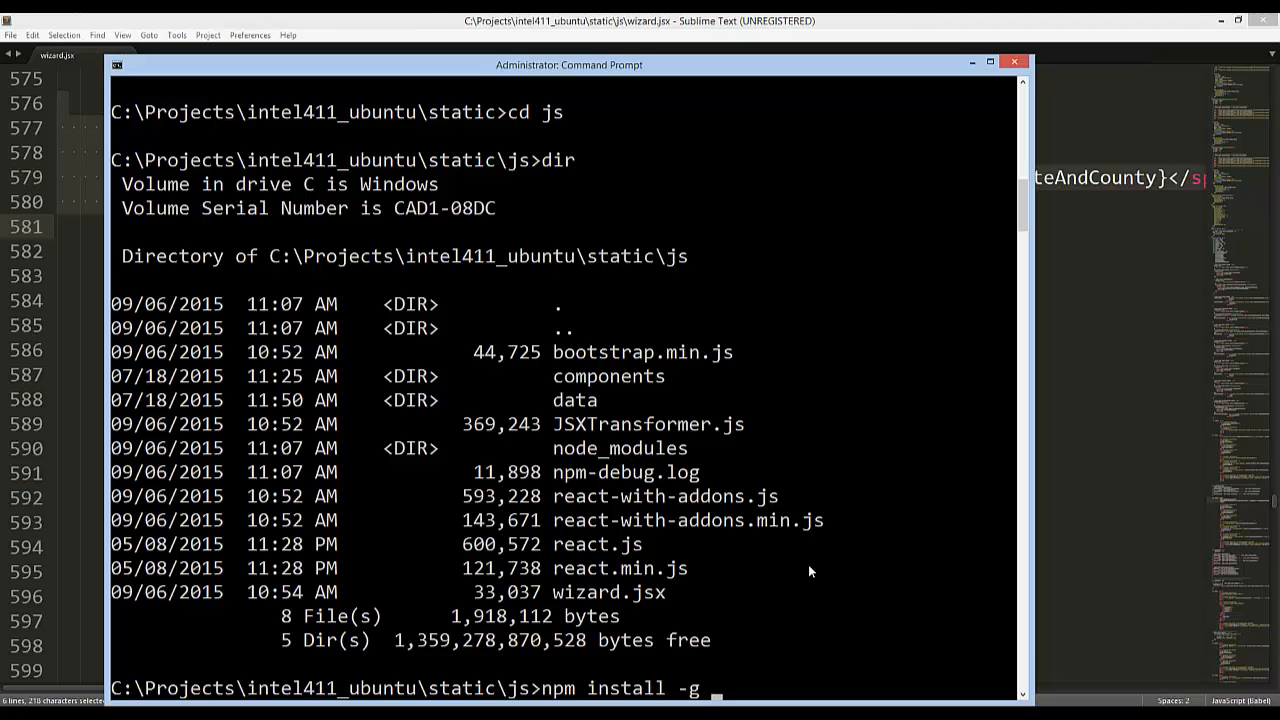
pyautogui.write('babel')
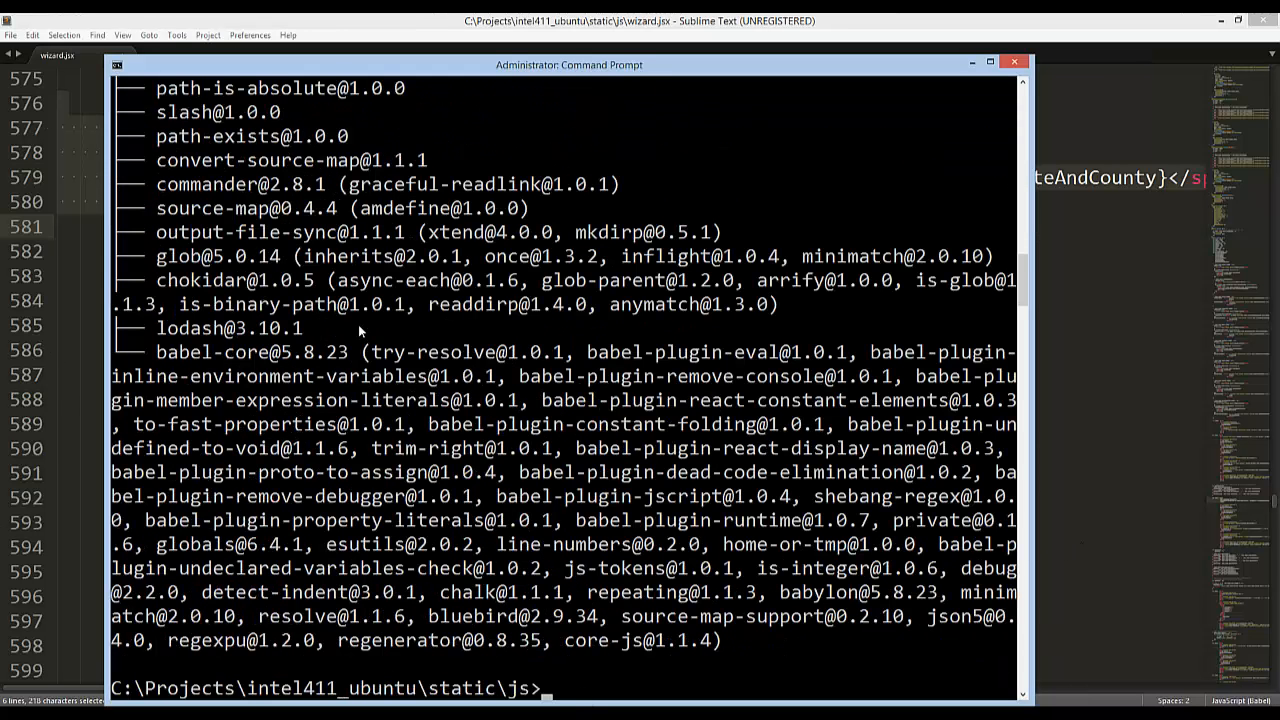
pyautogui.moveTo(704, 604)
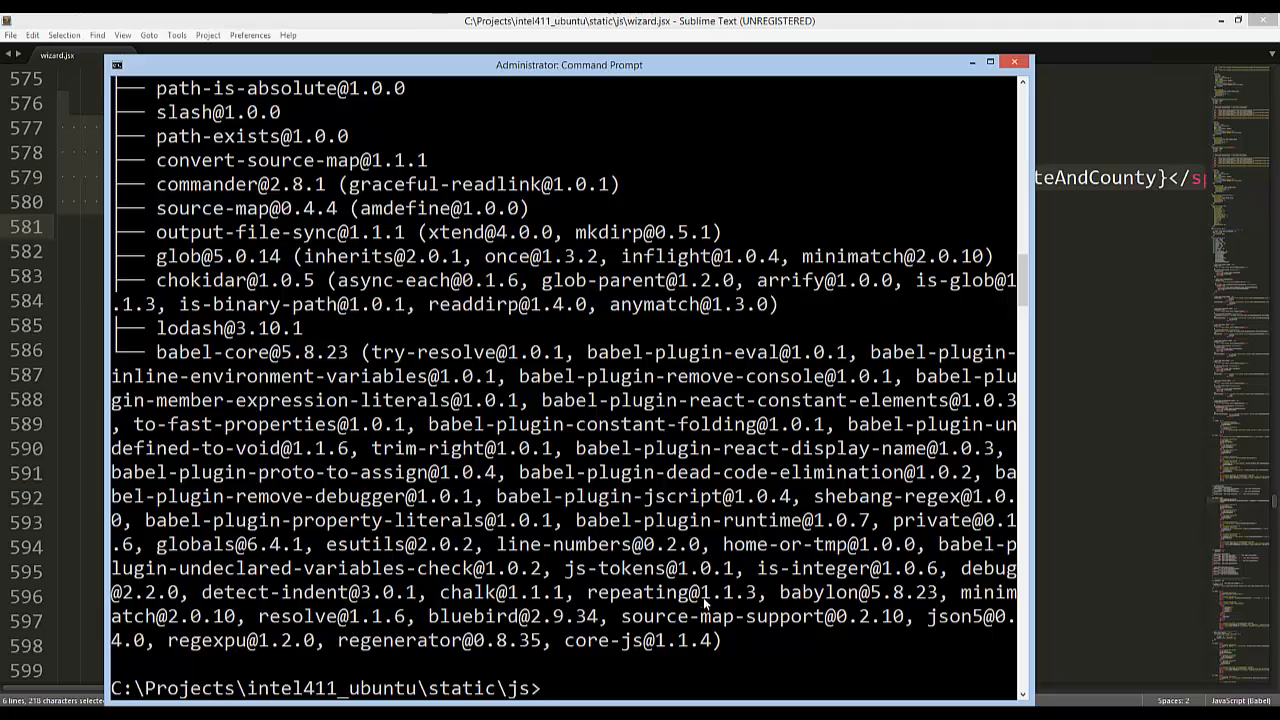
pyautogui.moveTo(778, 700)
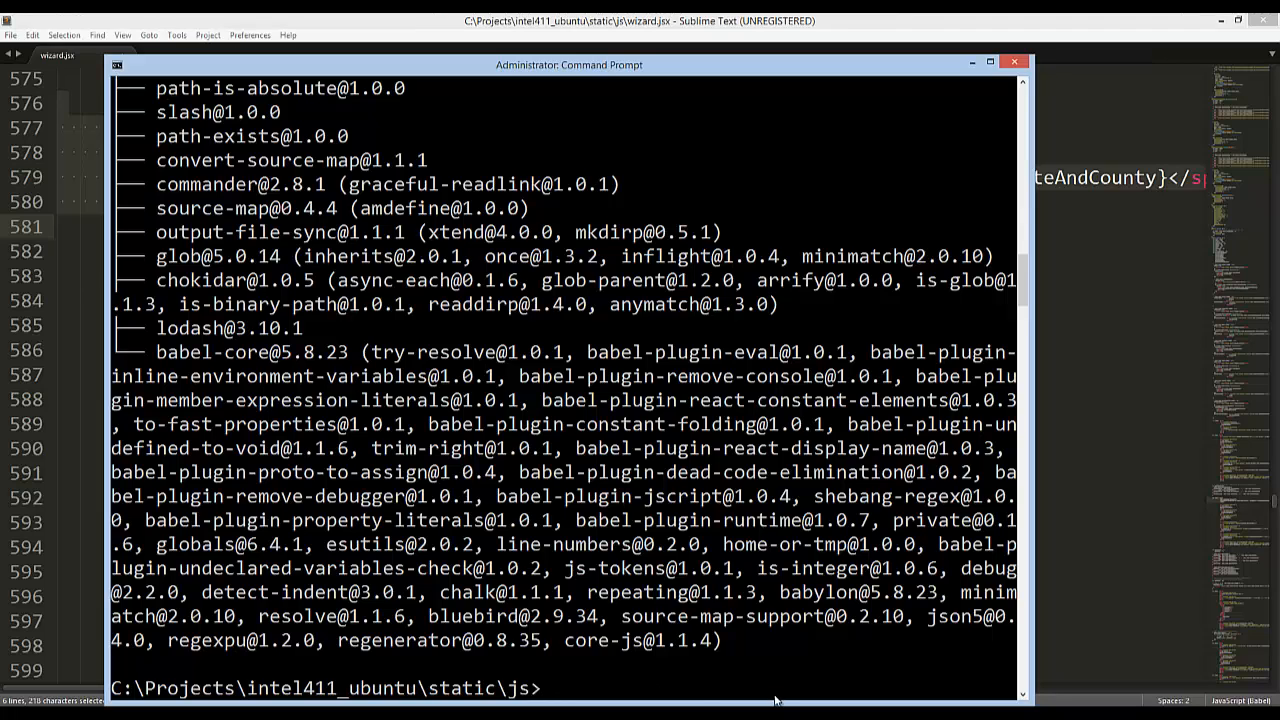
pyautogui.moveTo(632, 556)
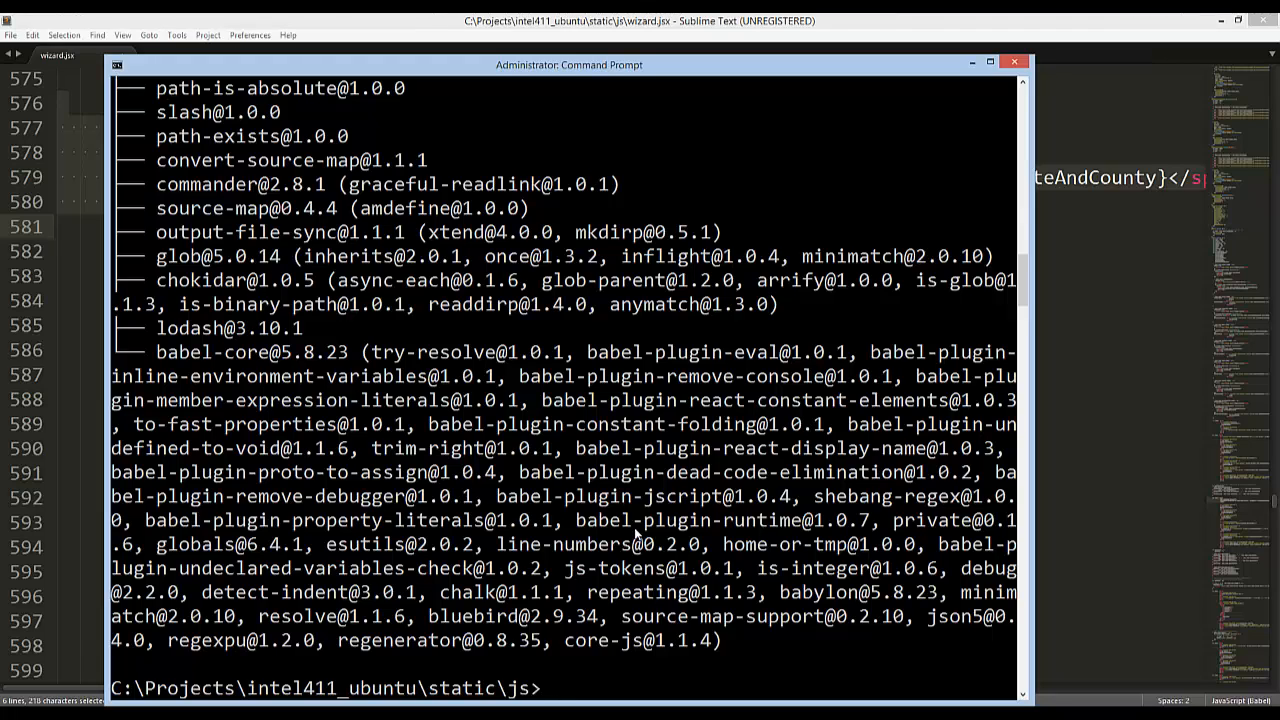
# - List the js folder, then run babel alone to print its usage help and module formatters
pyautogui.write('dir')
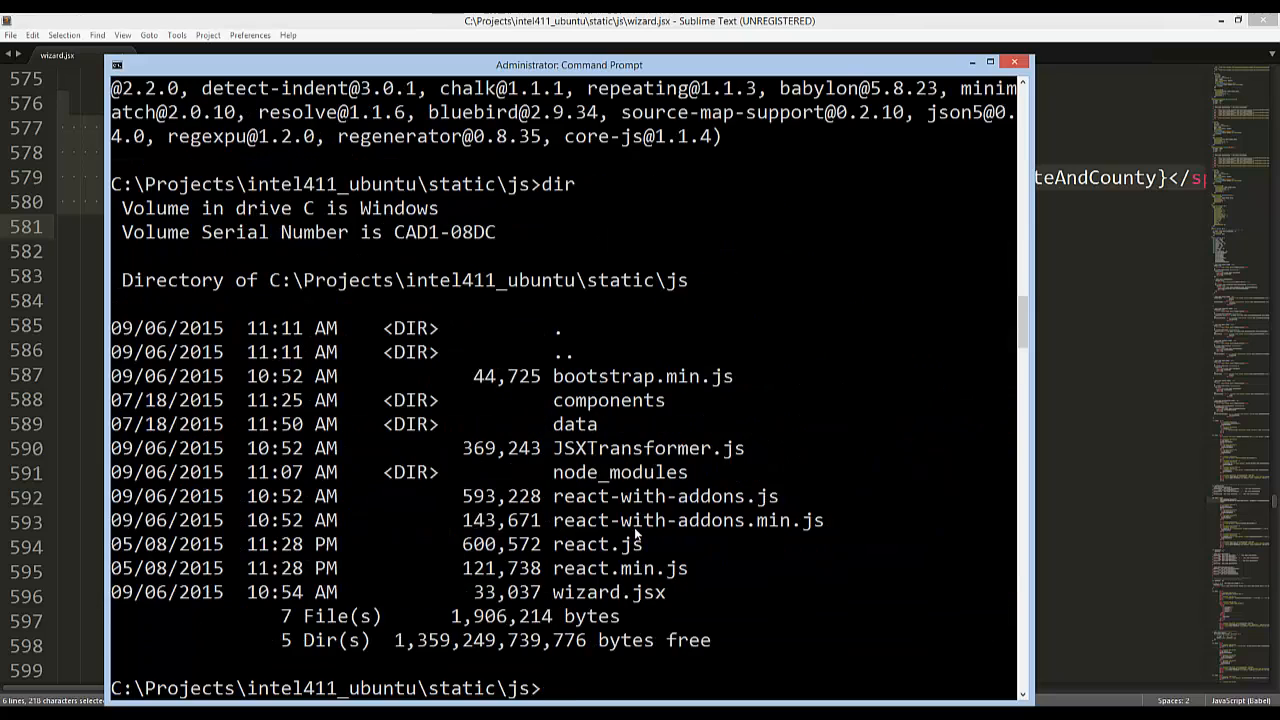
pyautogui.write('babel')
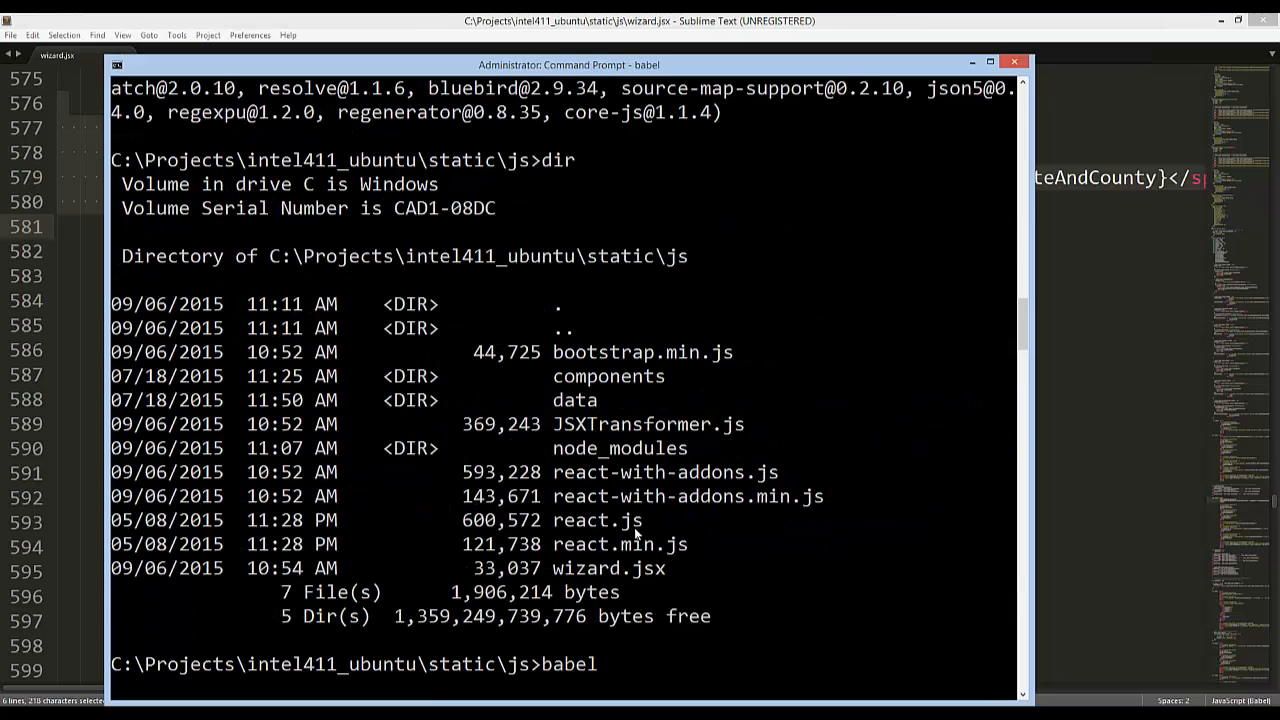
pyautogui.moveTo(544, 680)
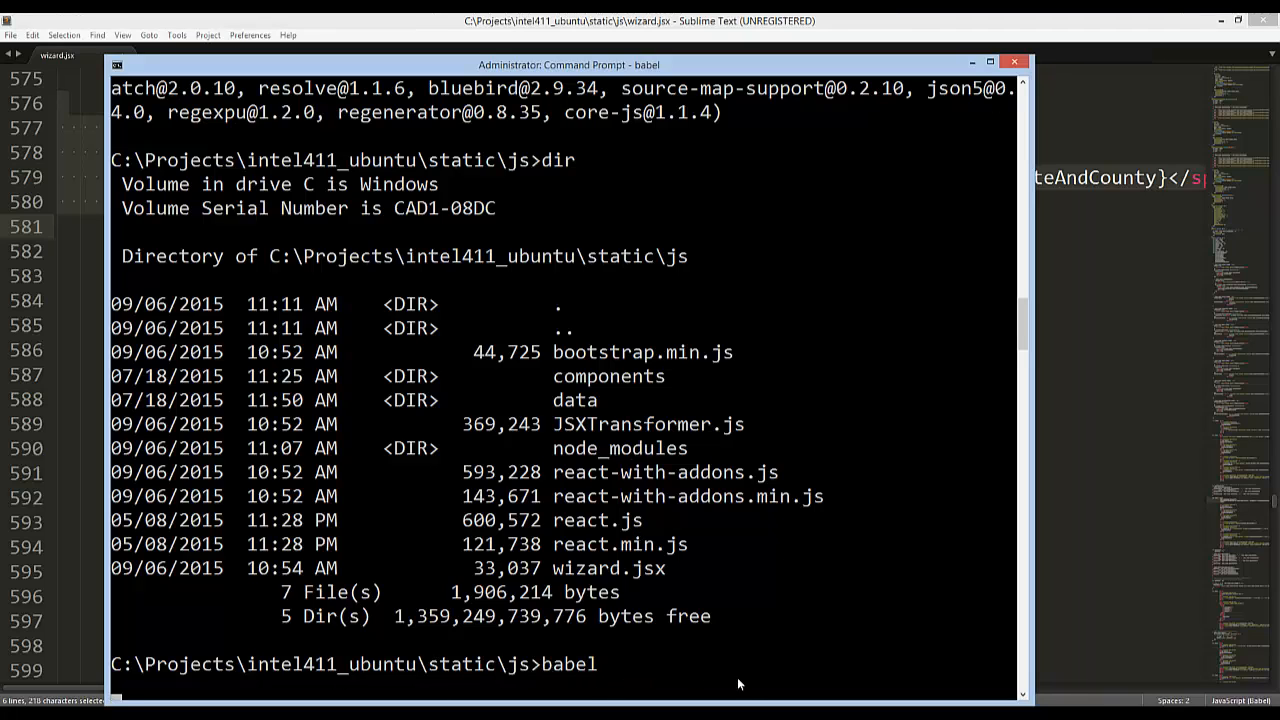
pyautogui.press('ctrl+c')
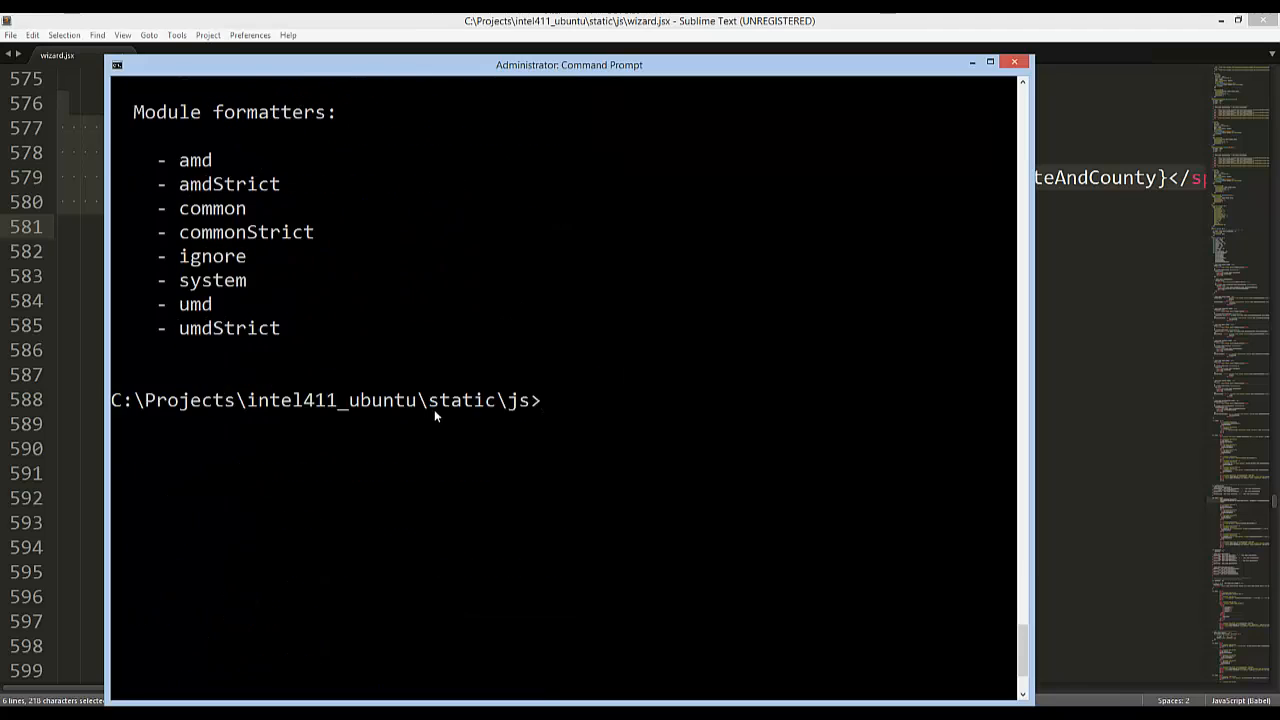
pyautogui.scroll(-3)
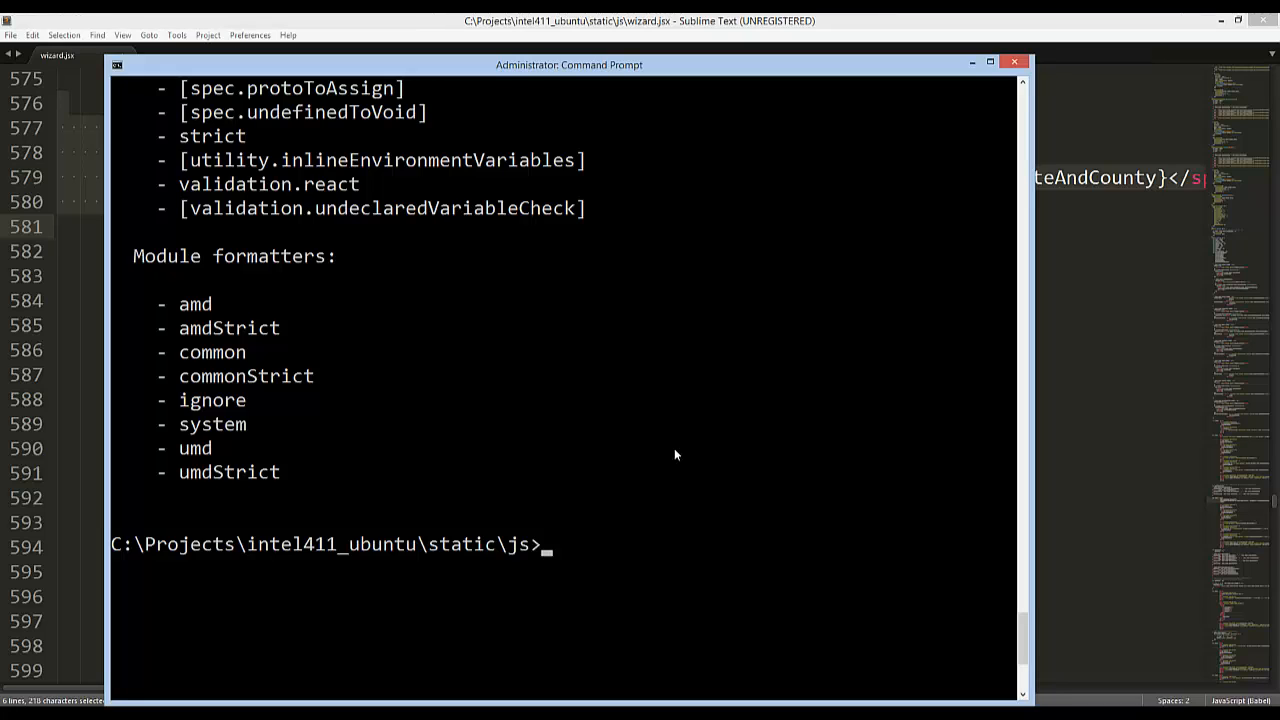
# - Start babel --watch wizard.jsx --out-file wizard.js to compile the JSX in watch mode
pyautogui.write('babel --')
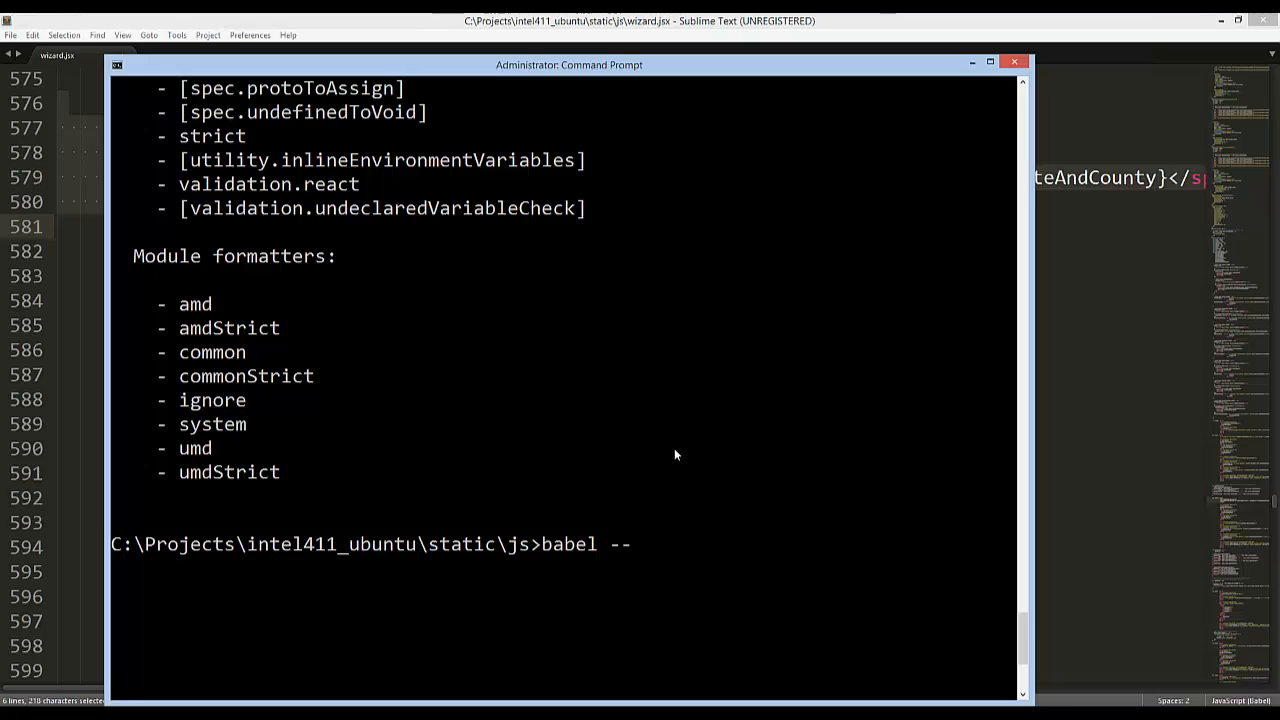
pyautogui.write('watch')
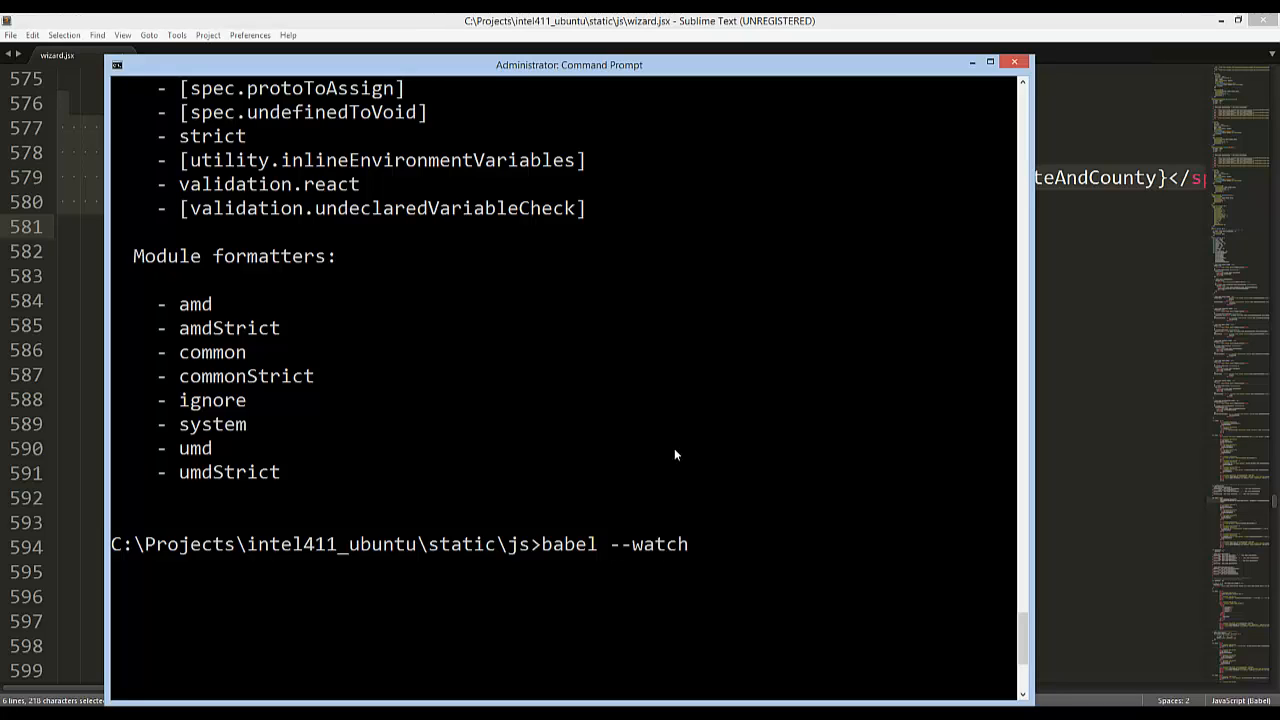
pyautogui.write('wizard.jsx')
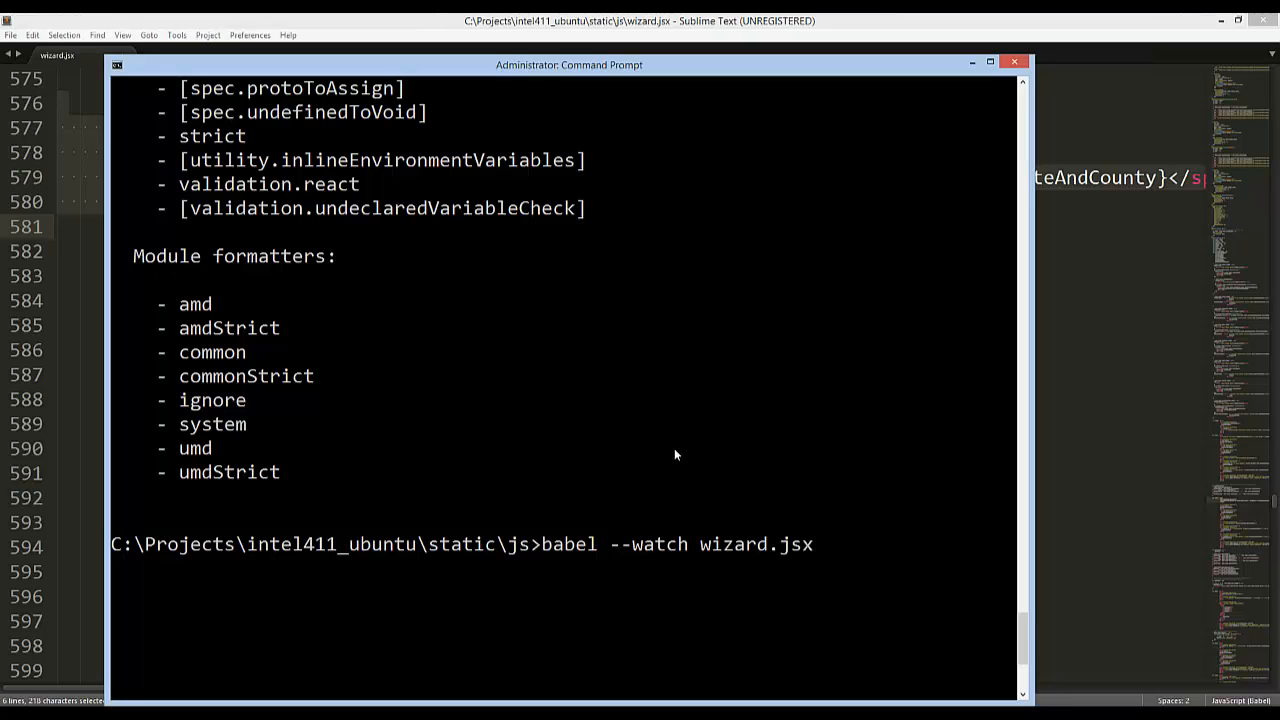
pyautogui.write('ou')
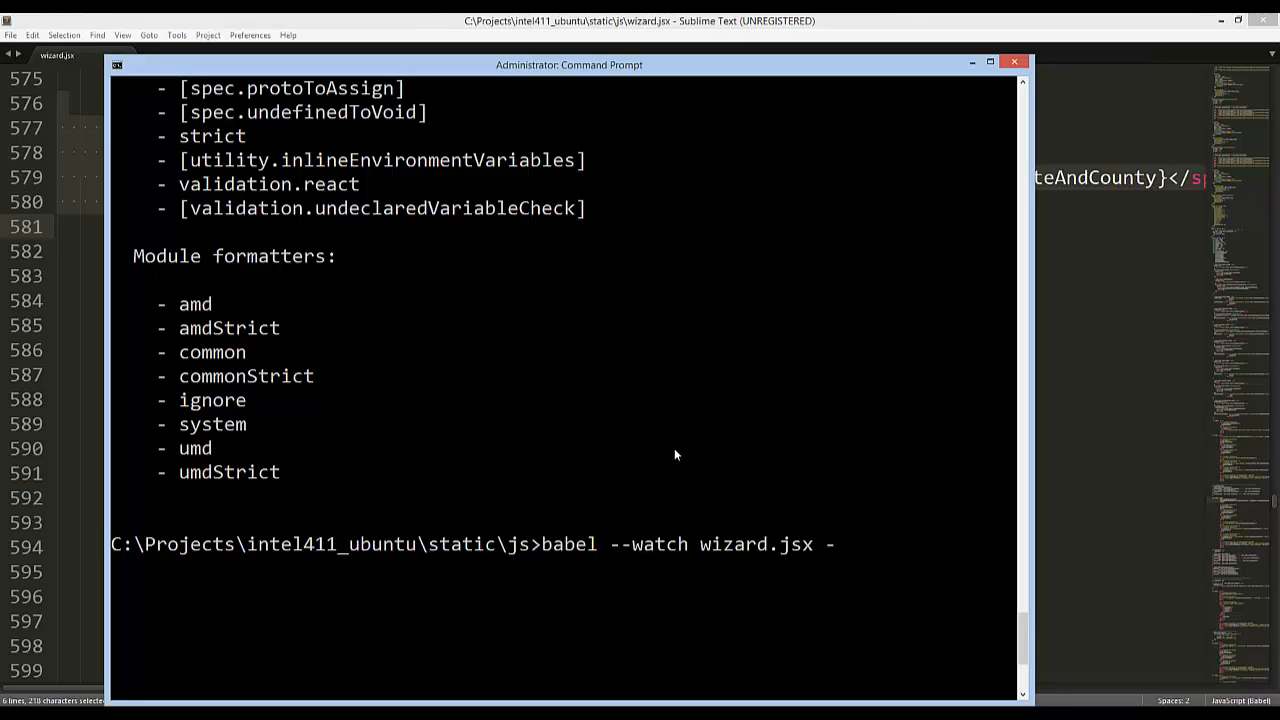
pyautogui.write('-out-fil')
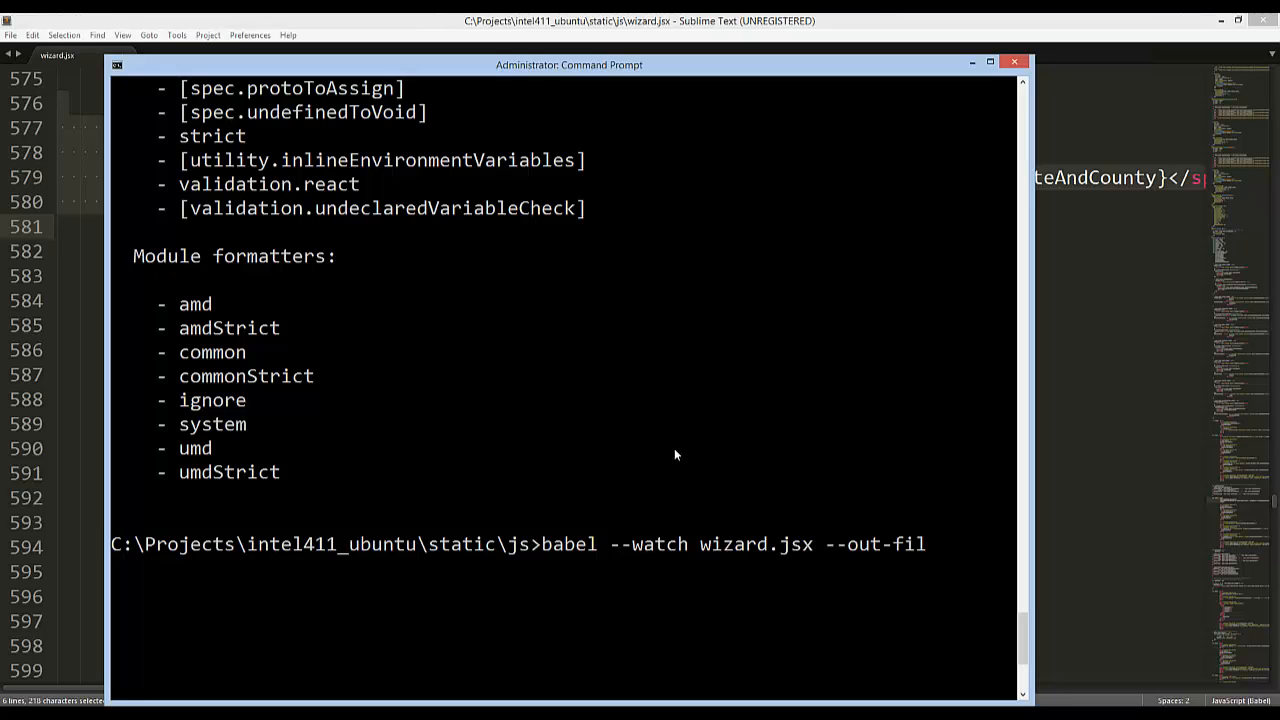
pyautogui.write('e')
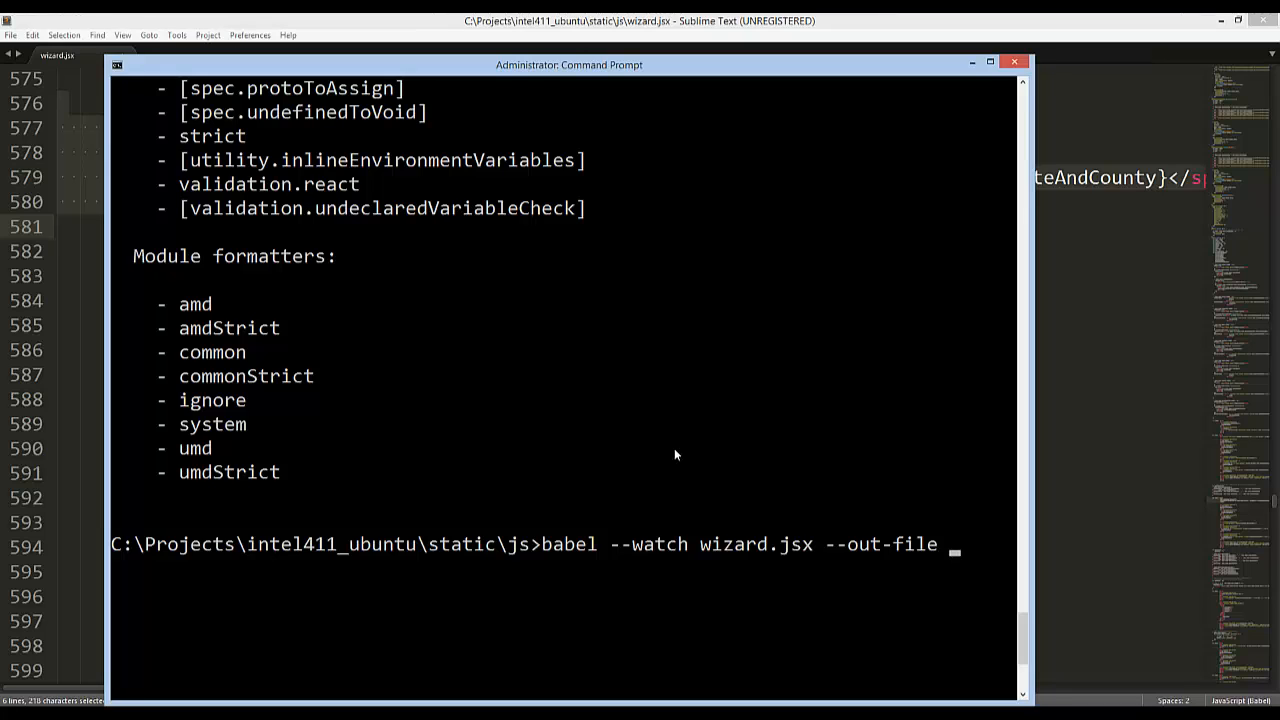
pyautogui.write('z')
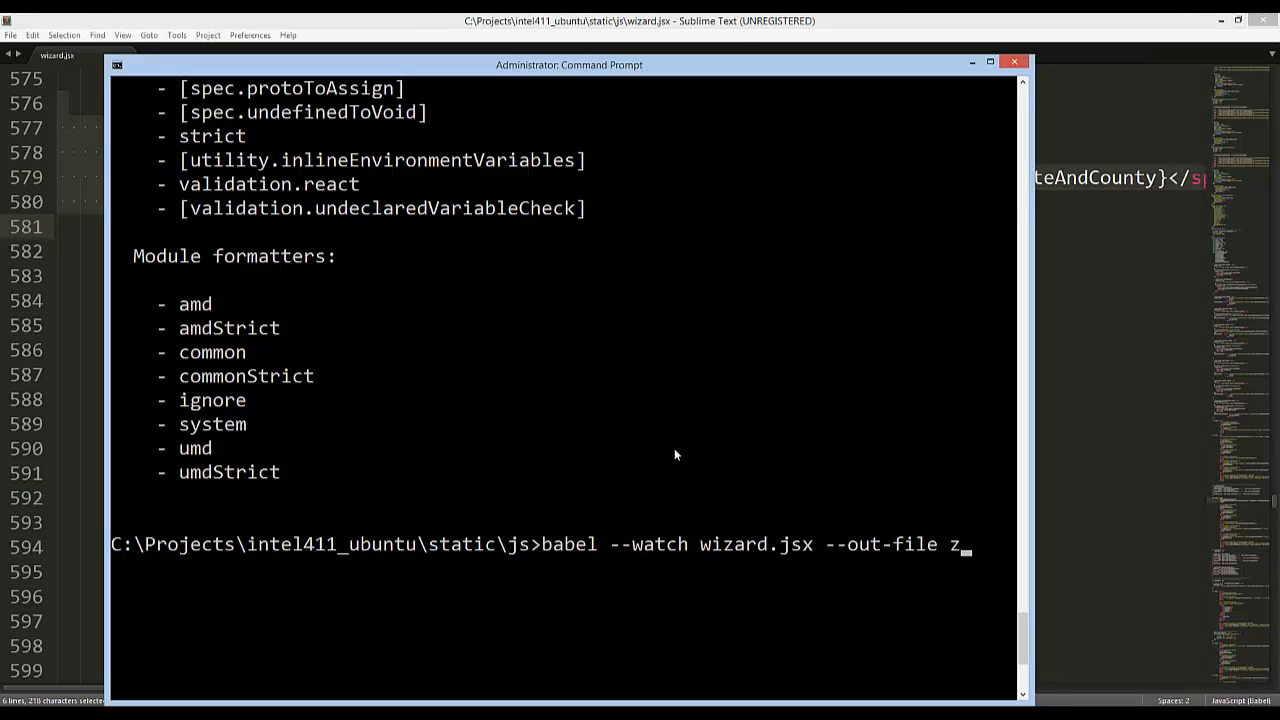
pyautogui.write('wizard.js')
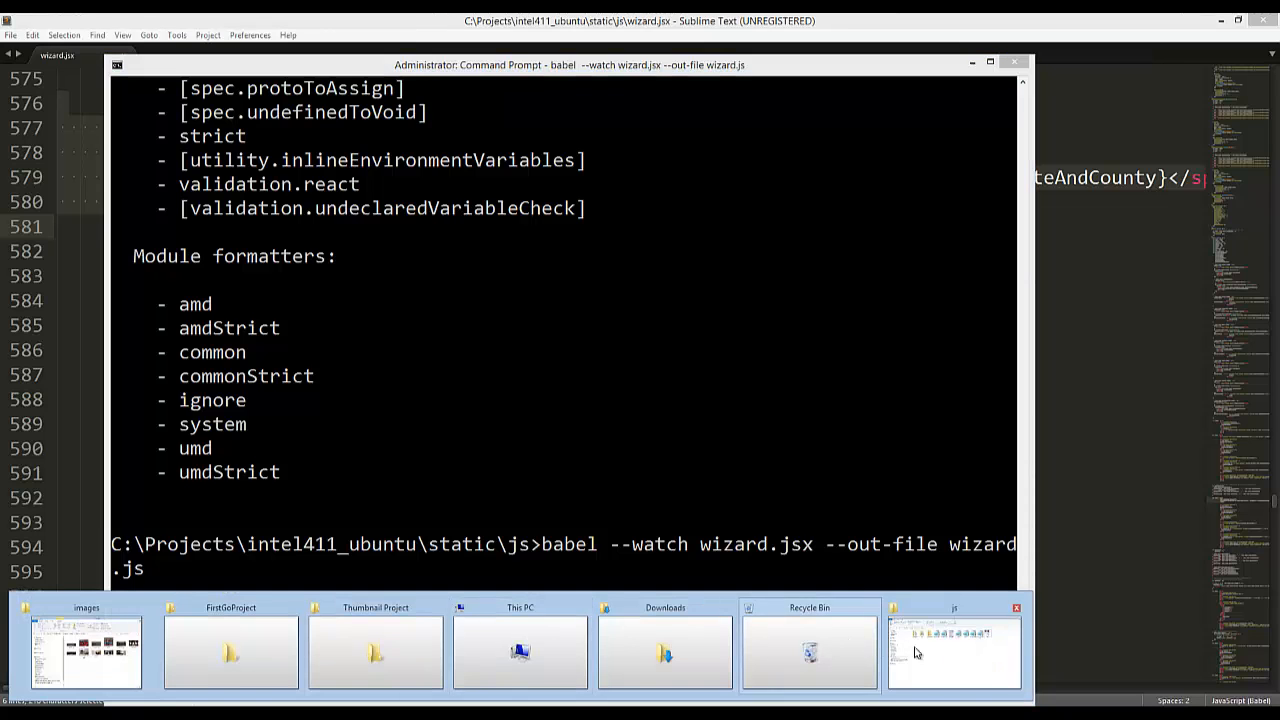
# - In the js folder, locate the newly compiled wizard.js and open it in Notepad
pyautogui.click(952, 650)
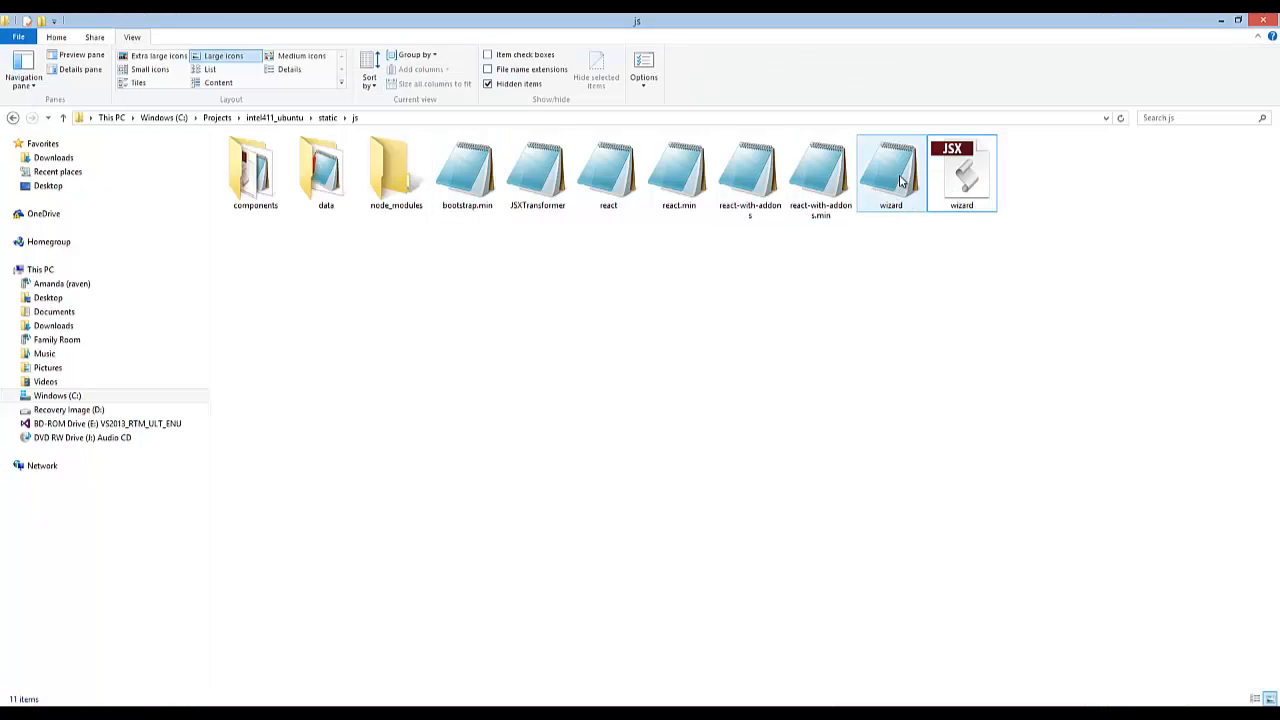
pyautogui.click(890, 172)
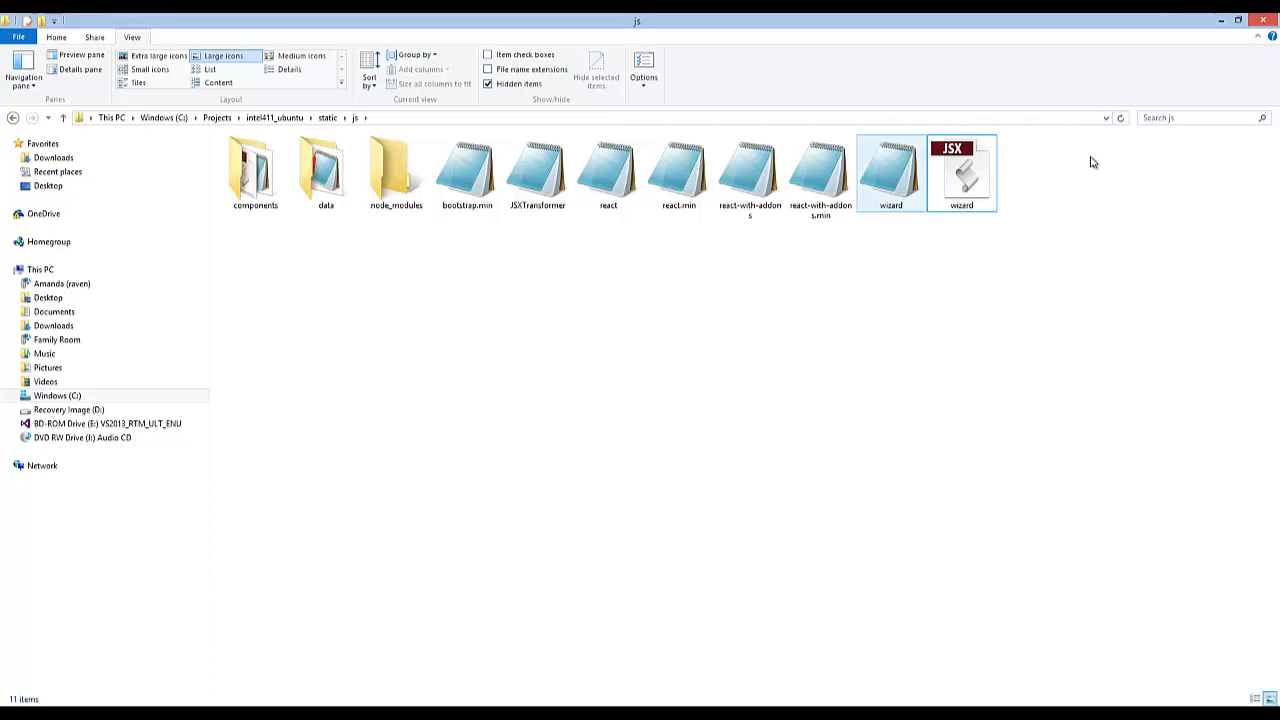
pyautogui.rightClick(890, 176)
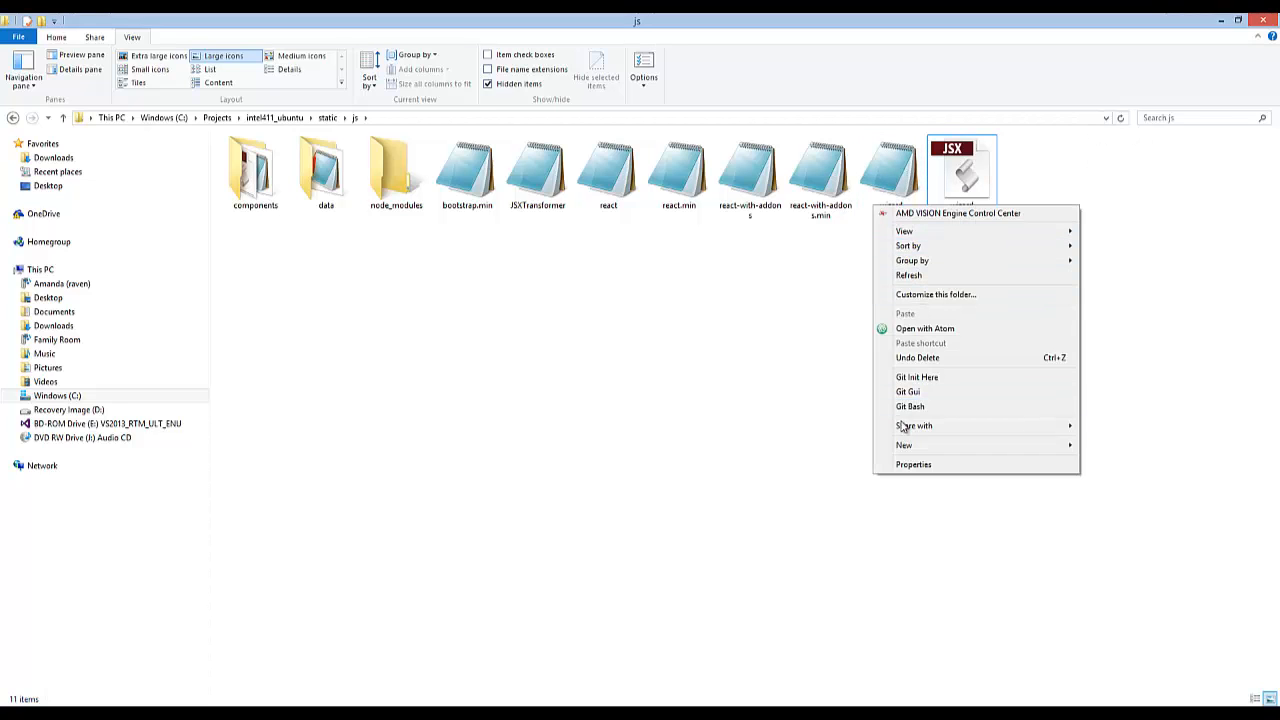
pyautogui.moveTo(892, 276)
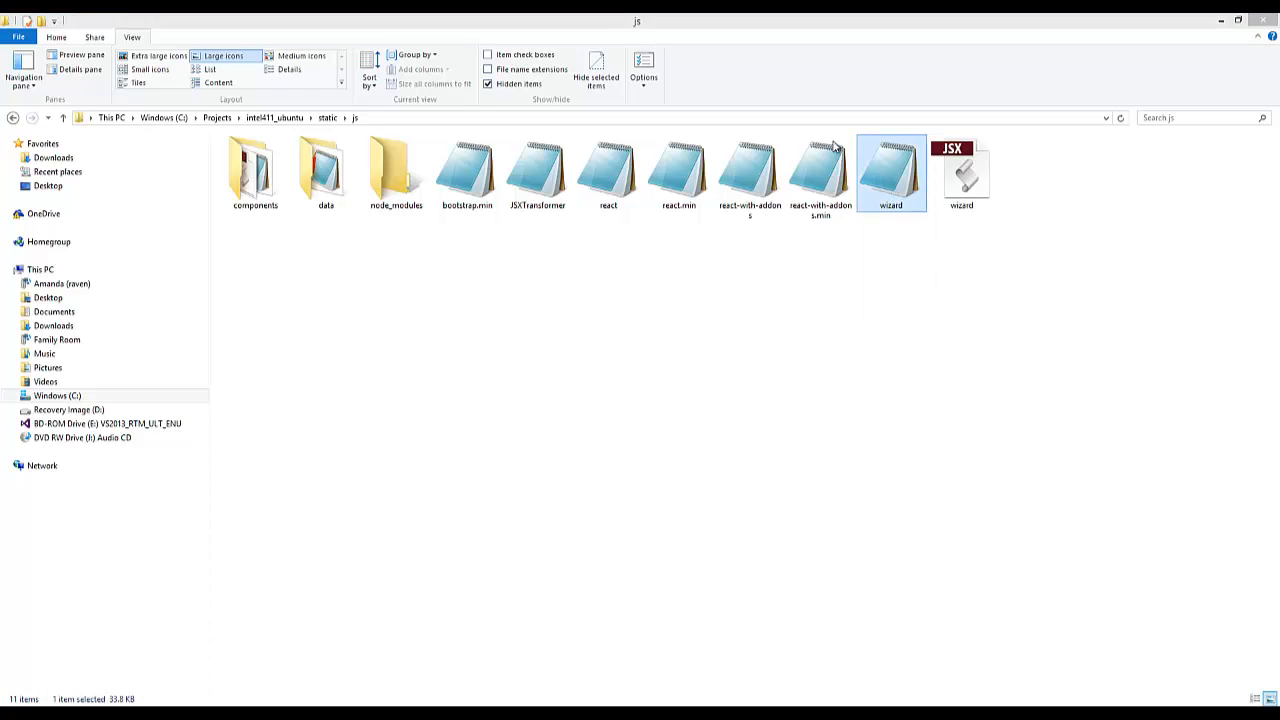
pyautogui.doubleClick(890, 170)
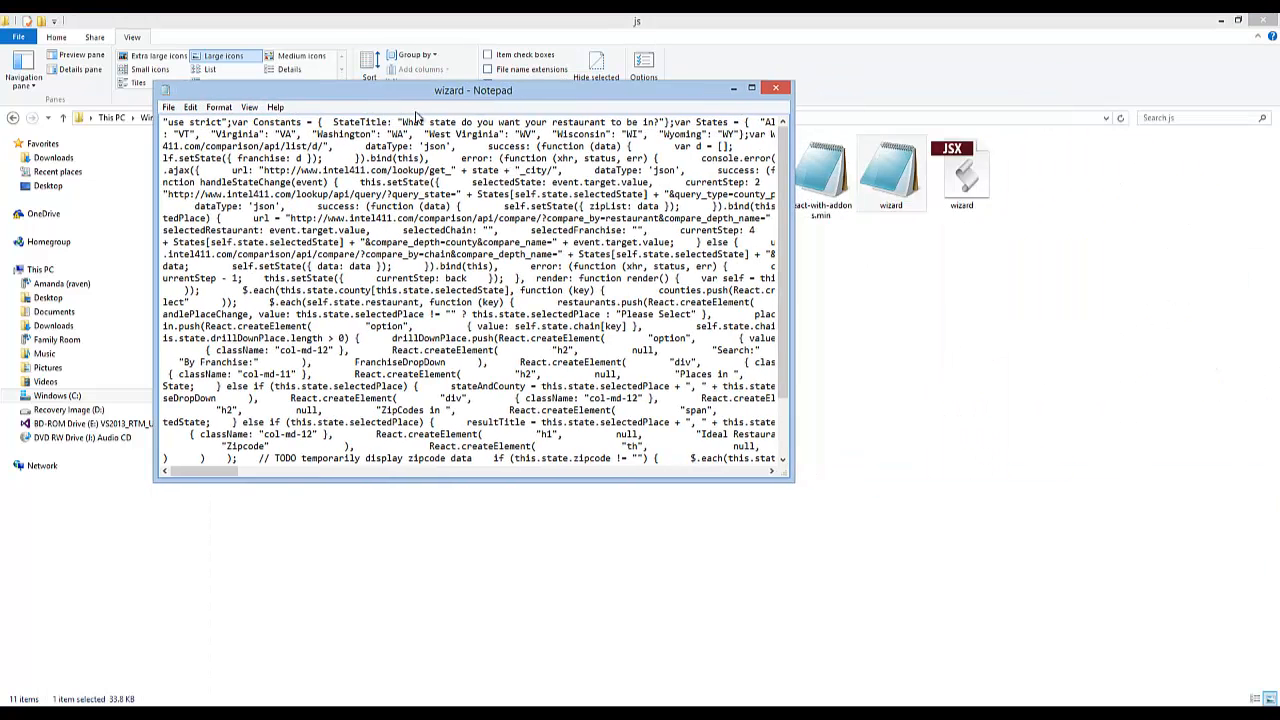
# - Reopen wizard.js in a maximized Notepad window and select all of its minified code
pyautogui.click(776, 88)
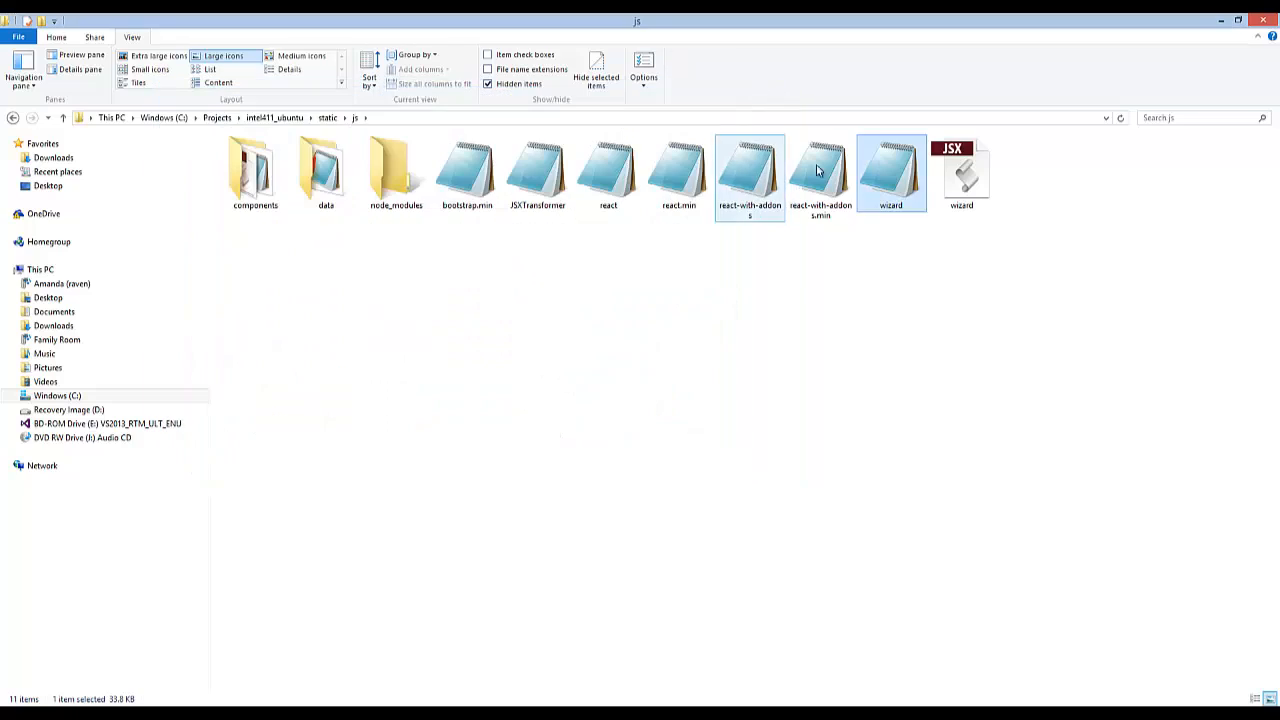
pyautogui.doubleClick(890, 170)
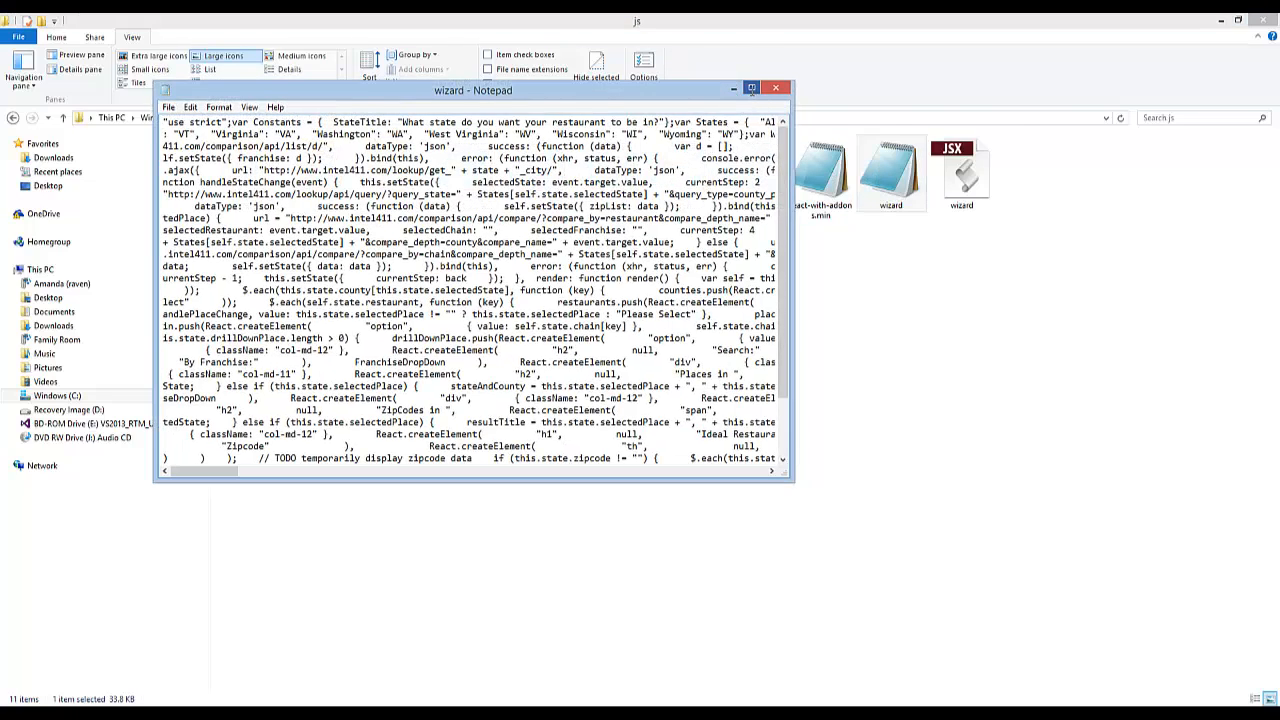
pyautogui.click(752, 86)
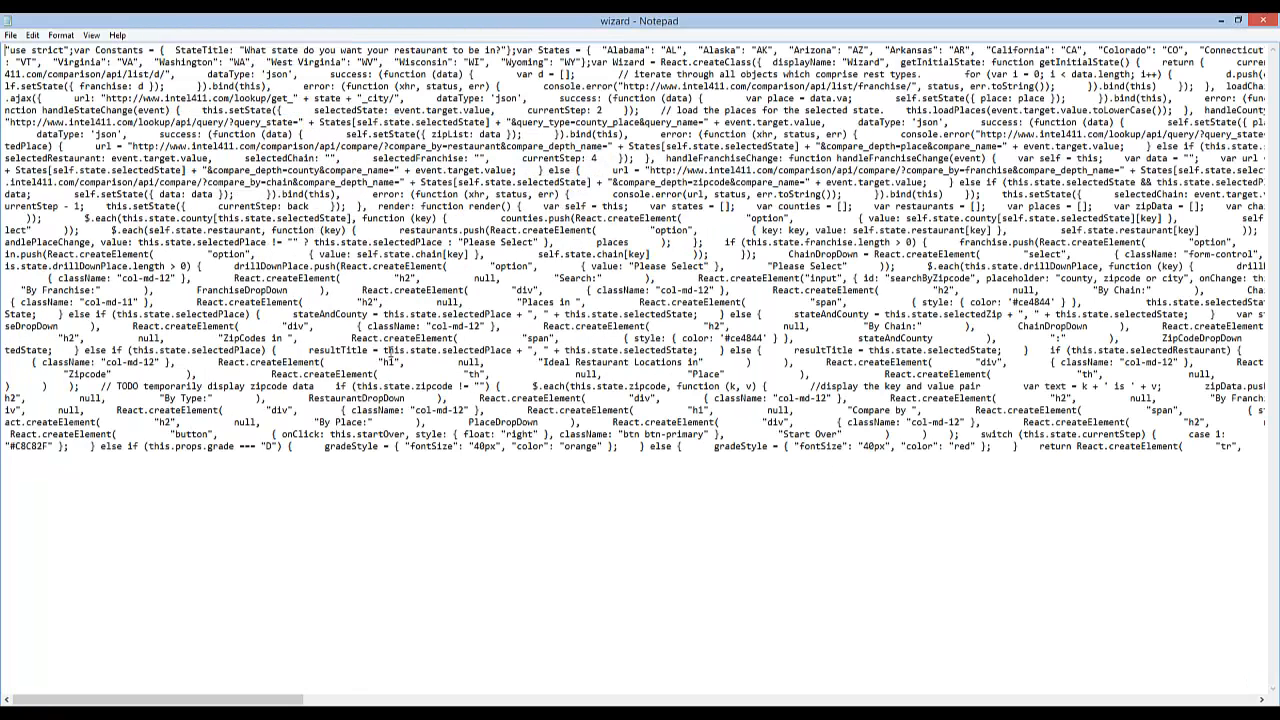
pyautogui.press('ctrl+a')
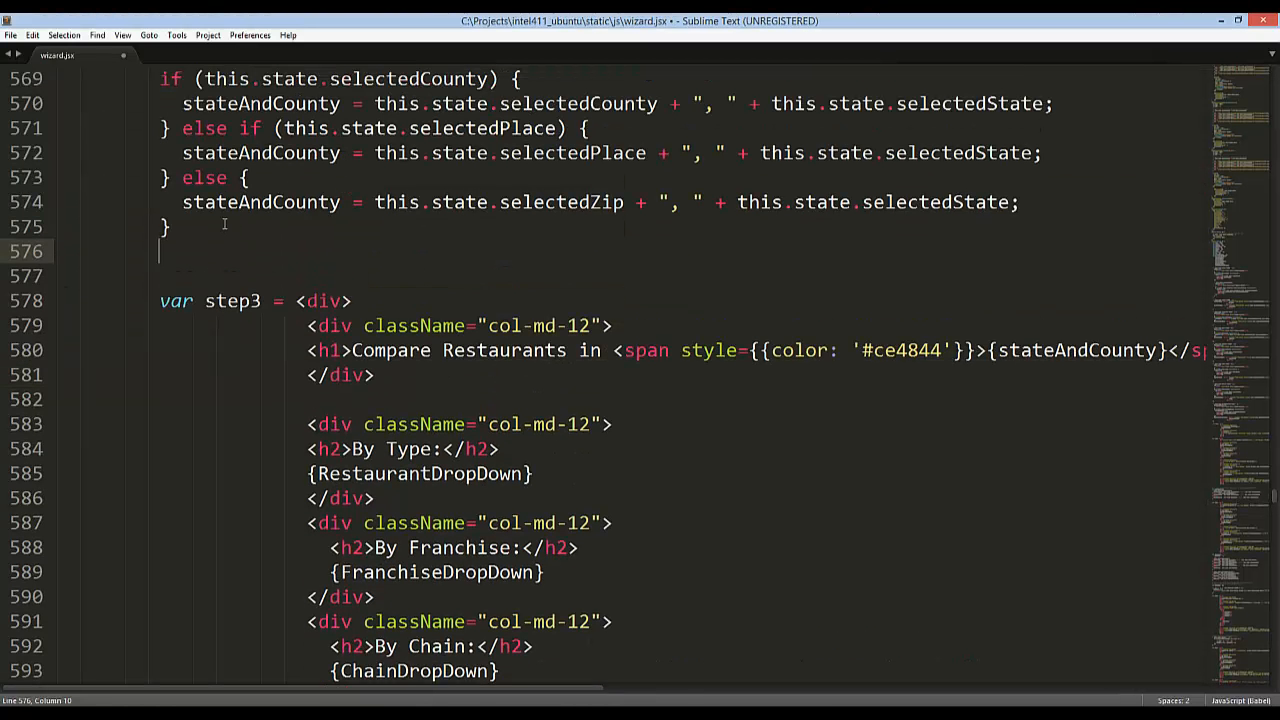
# - Add the comment // TODO this is our example. above var step3 in wizard.jsx and save
pyautogui.write('// T')
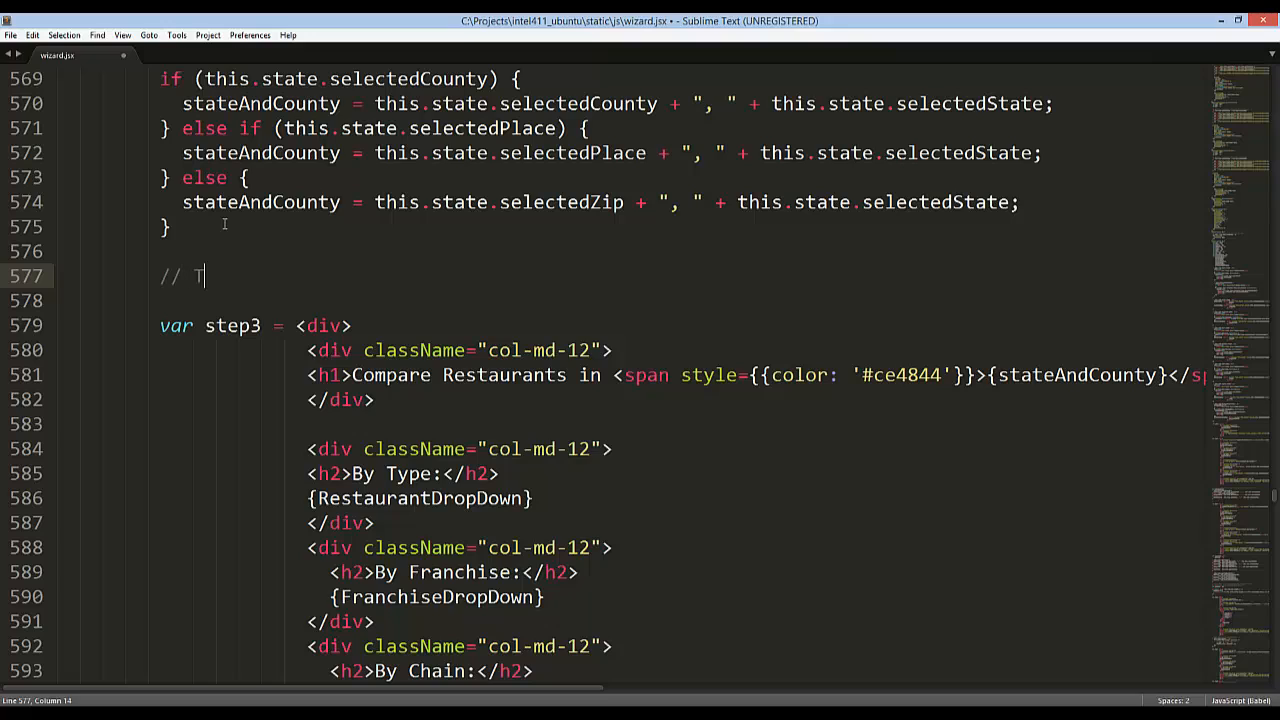
pyautogui.write('ODO this is our')
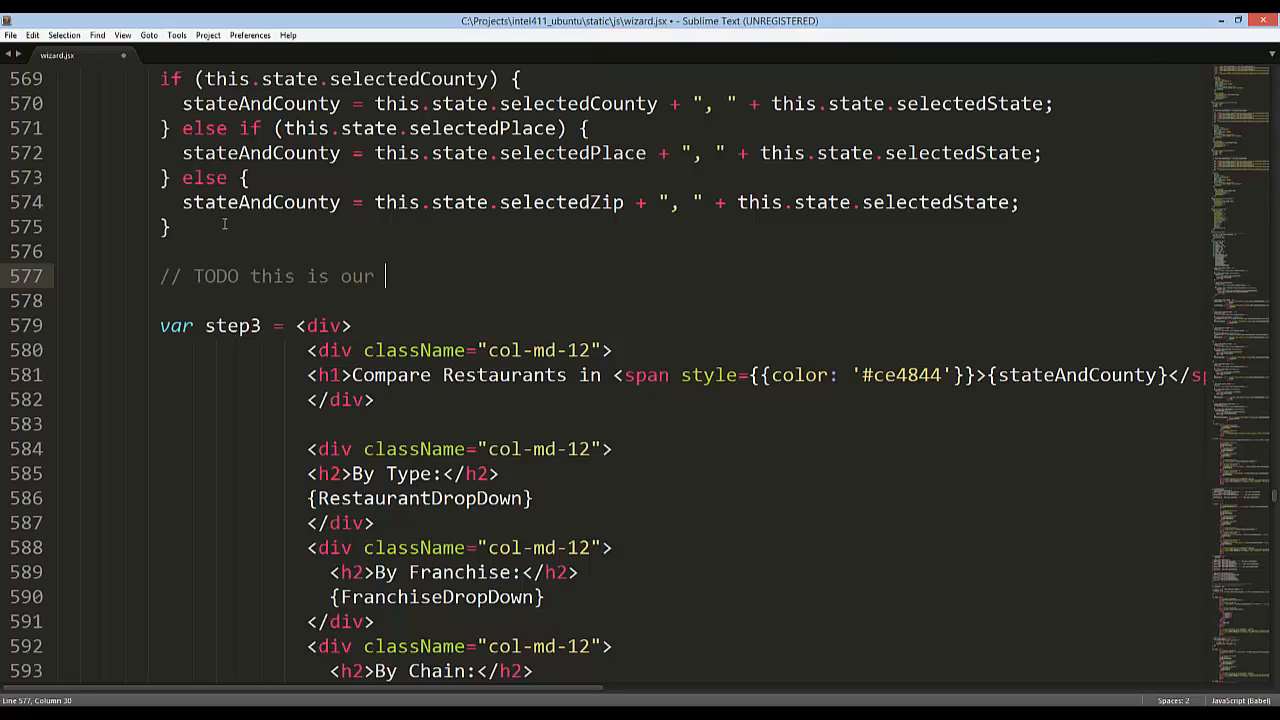
pyautogui.write('example.')
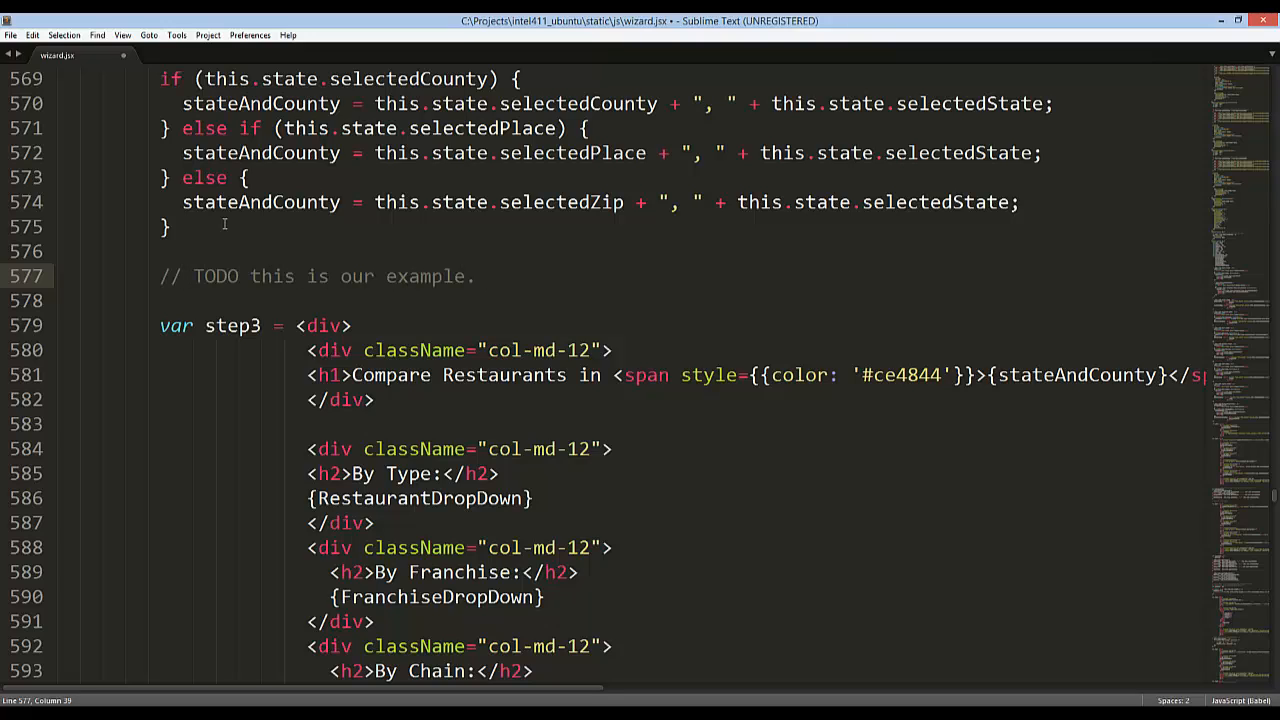
pyautogui.press('ctrl+s')
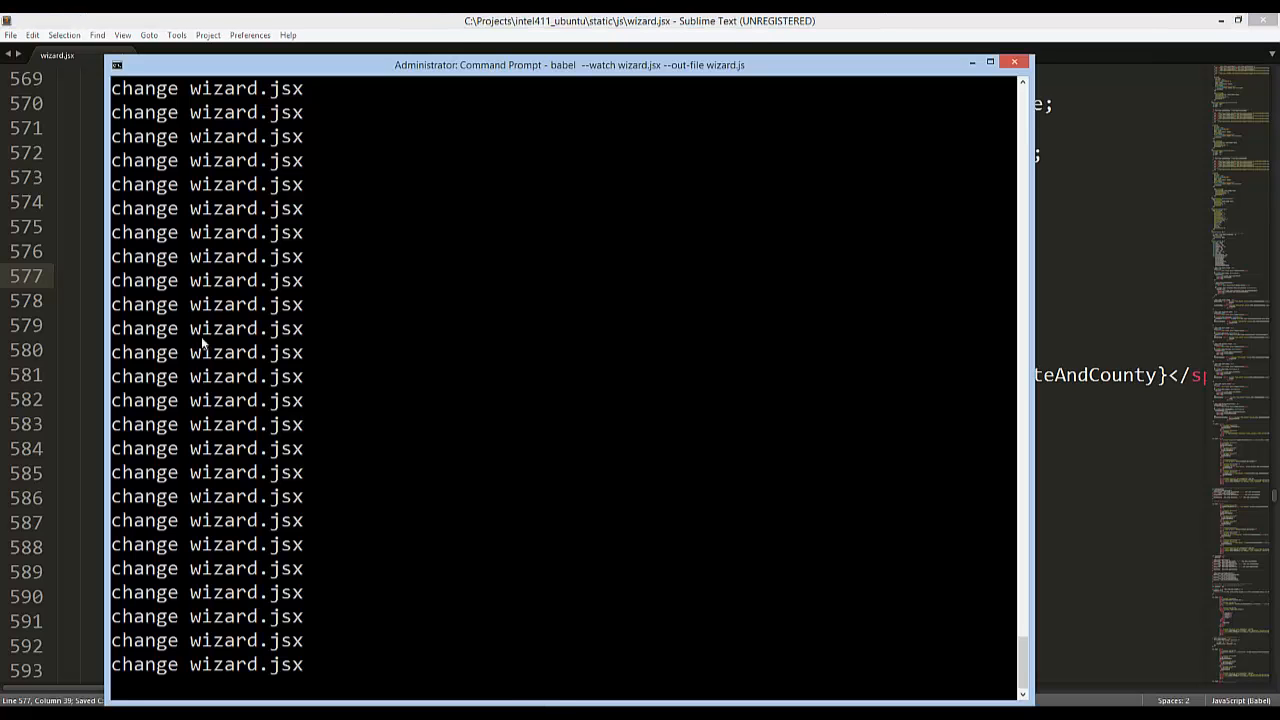
pyautogui.moveTo(290, 646)
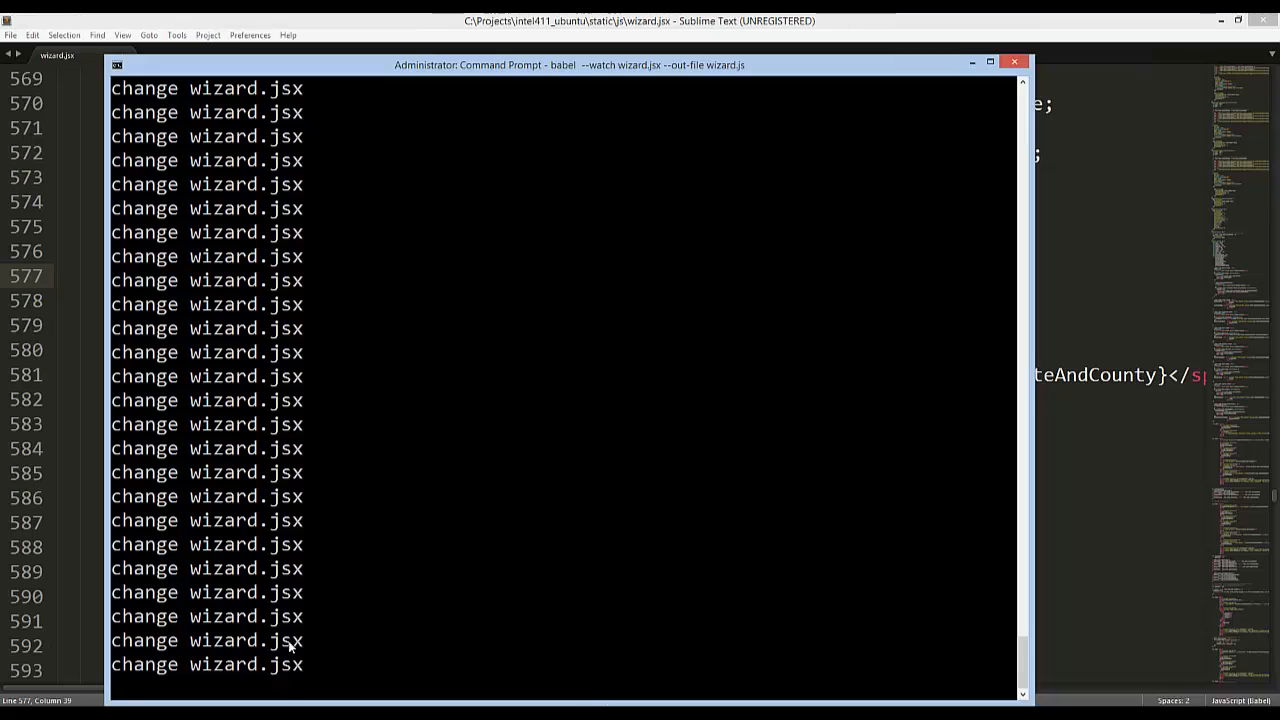
pyautogui.moveTo(828, 504)
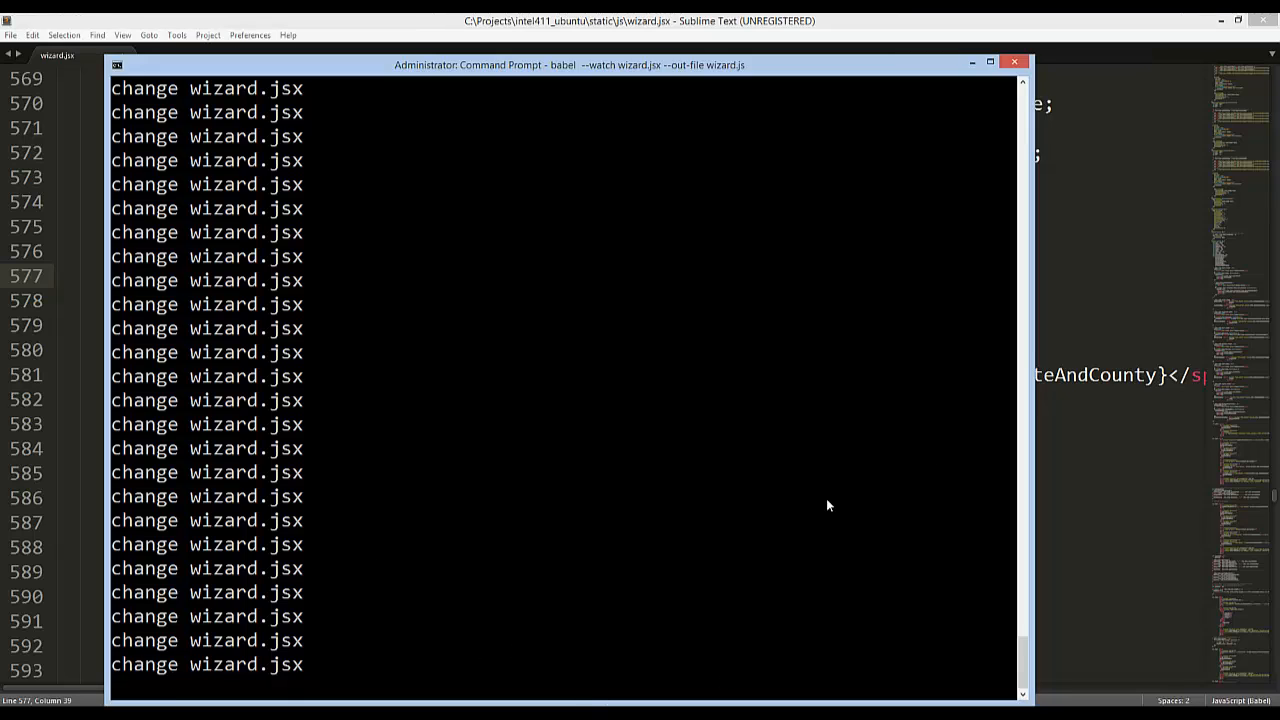
pyautogui.moveTo(960, 376)
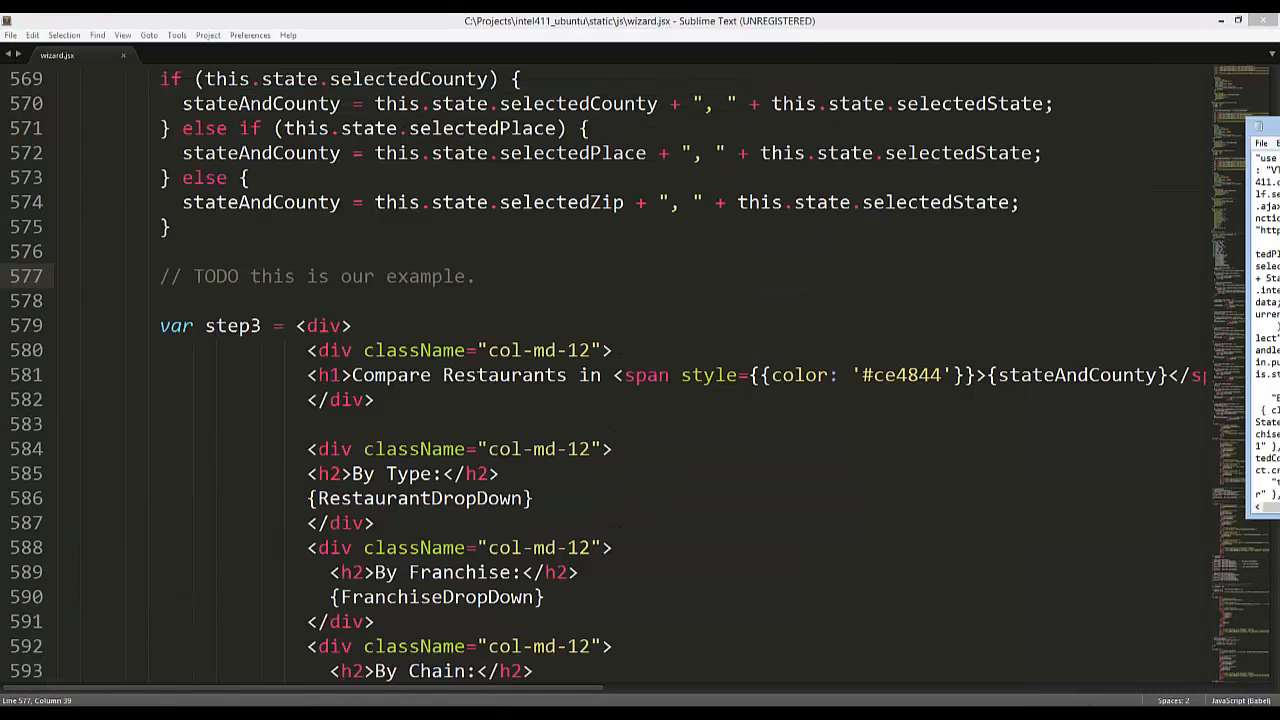
# - Copy the TODO comment text from wizard.jsx and find it in the recompiled wizard.js in Notepad
pyautogui.moveTo(336, 276); pyautogui.dragTo(484, 276)
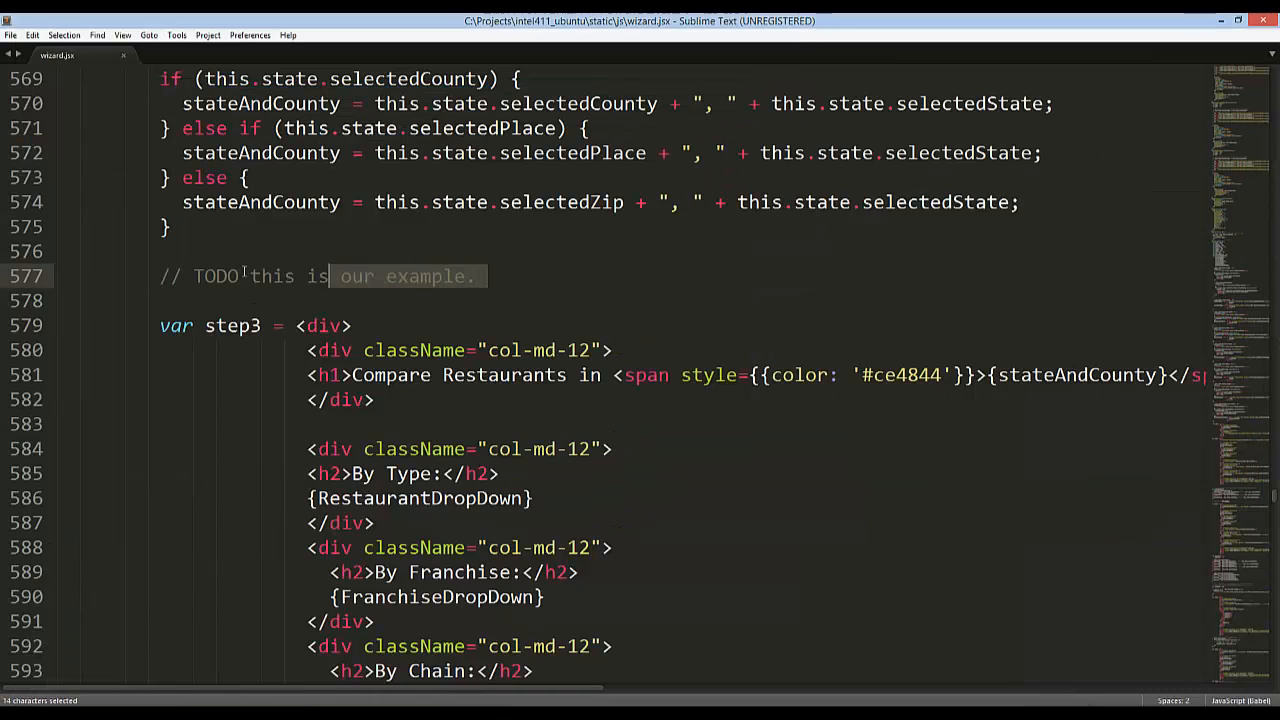
pyautogui.doubleClick(214, 276)
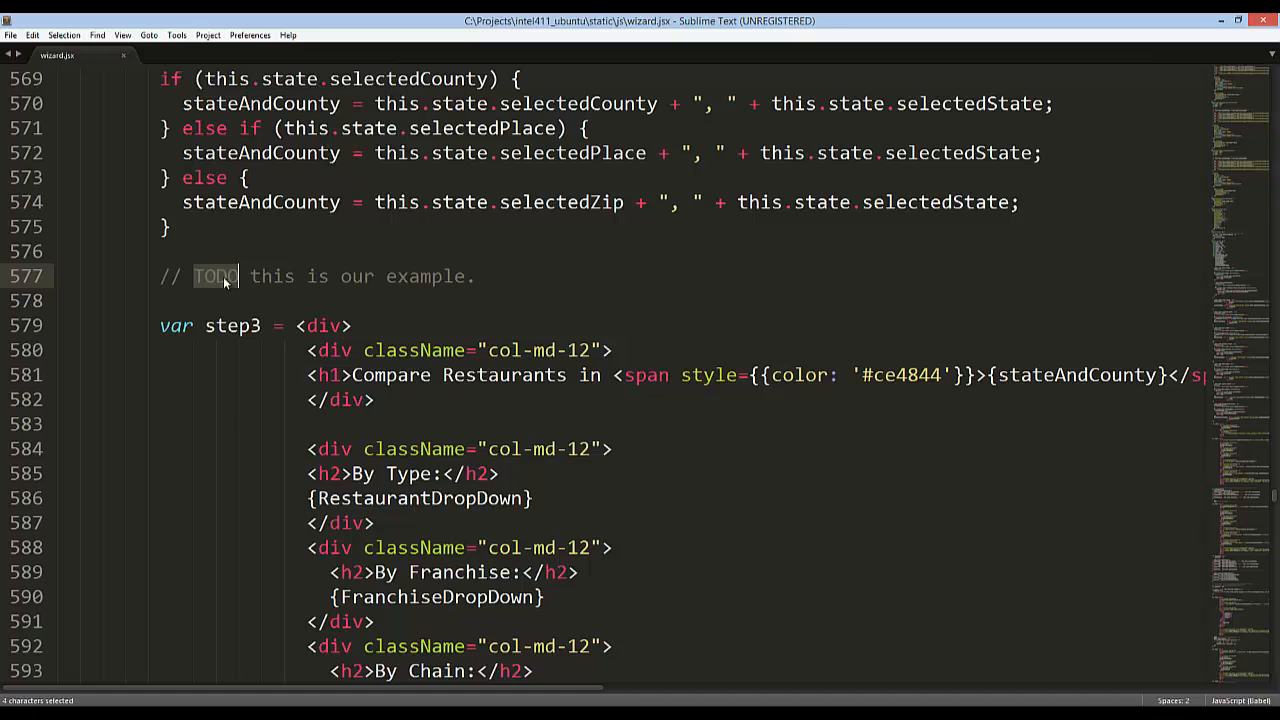
pyautogui.press('ctrl+c')
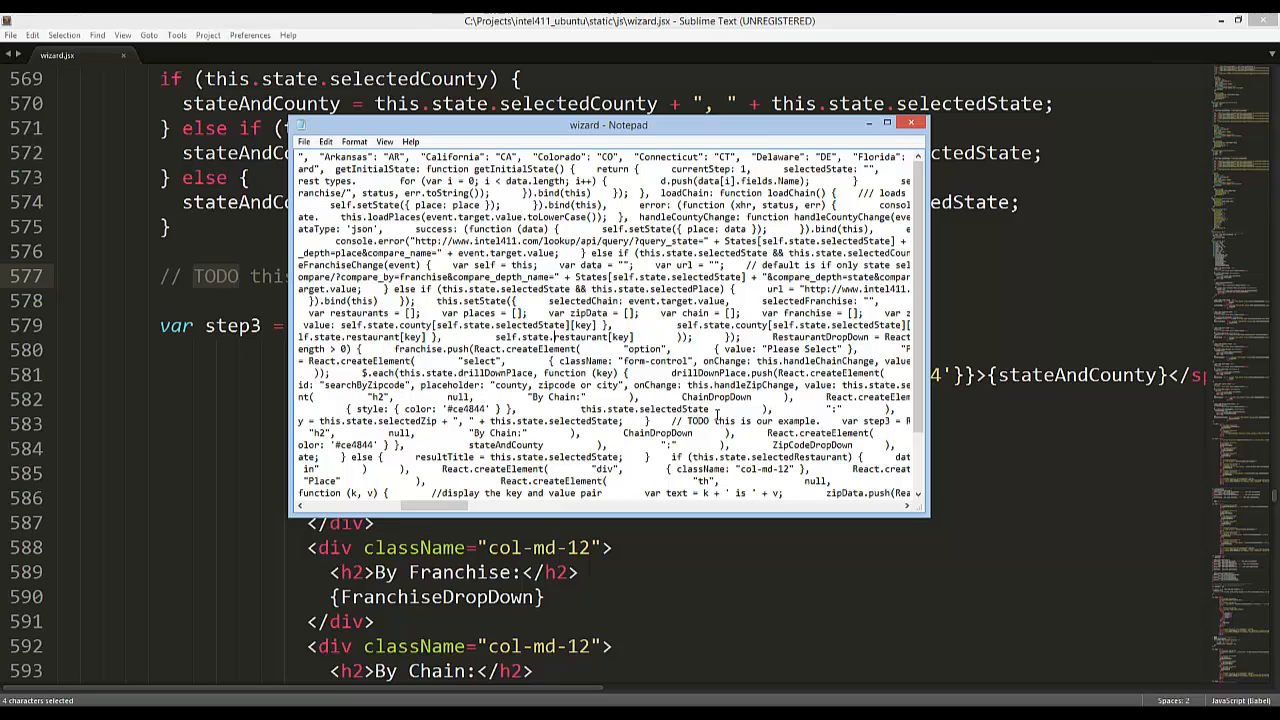
pyautogui.scroll(-3)
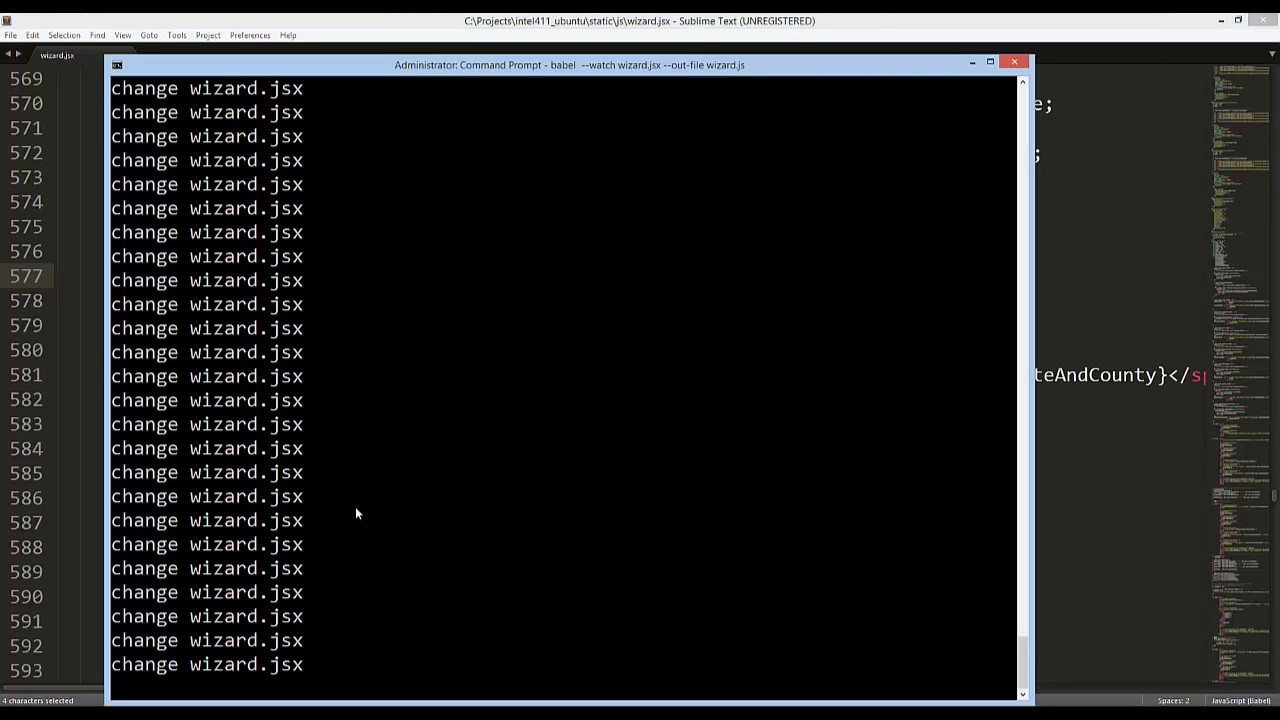
pyautogui.moveTo(830, 56)
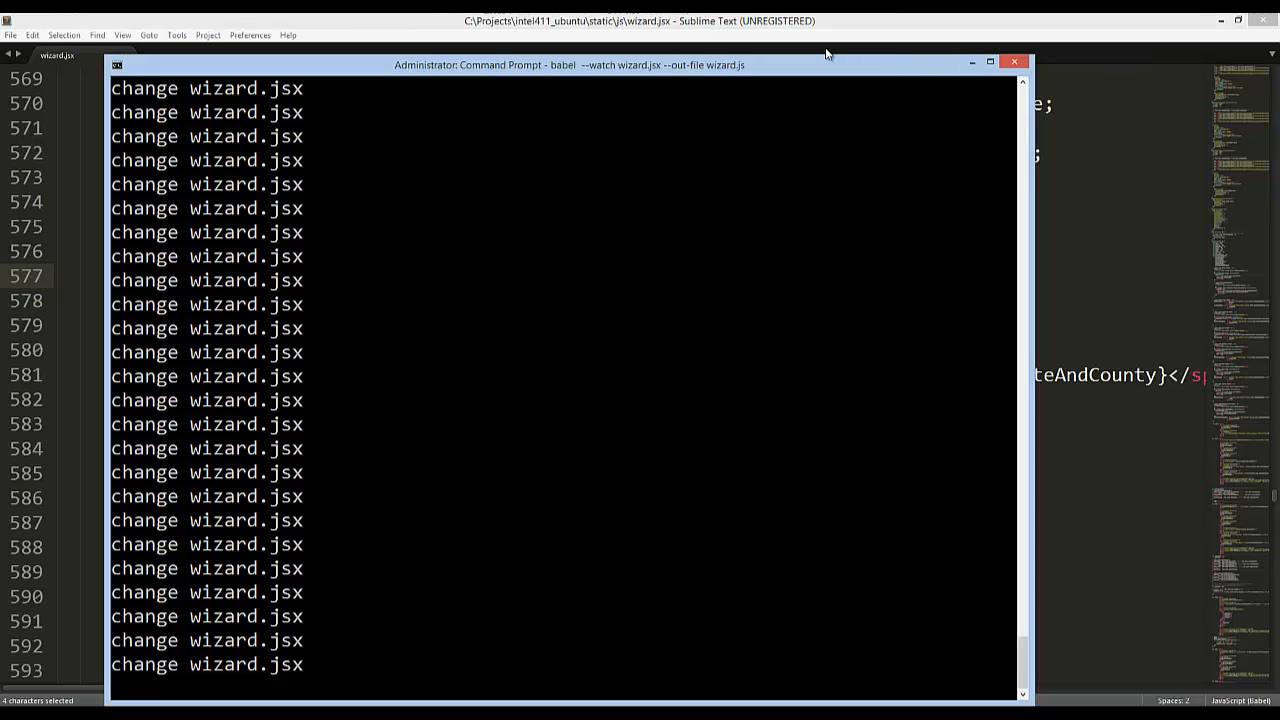
pyautogui.moveTo(530, 458)
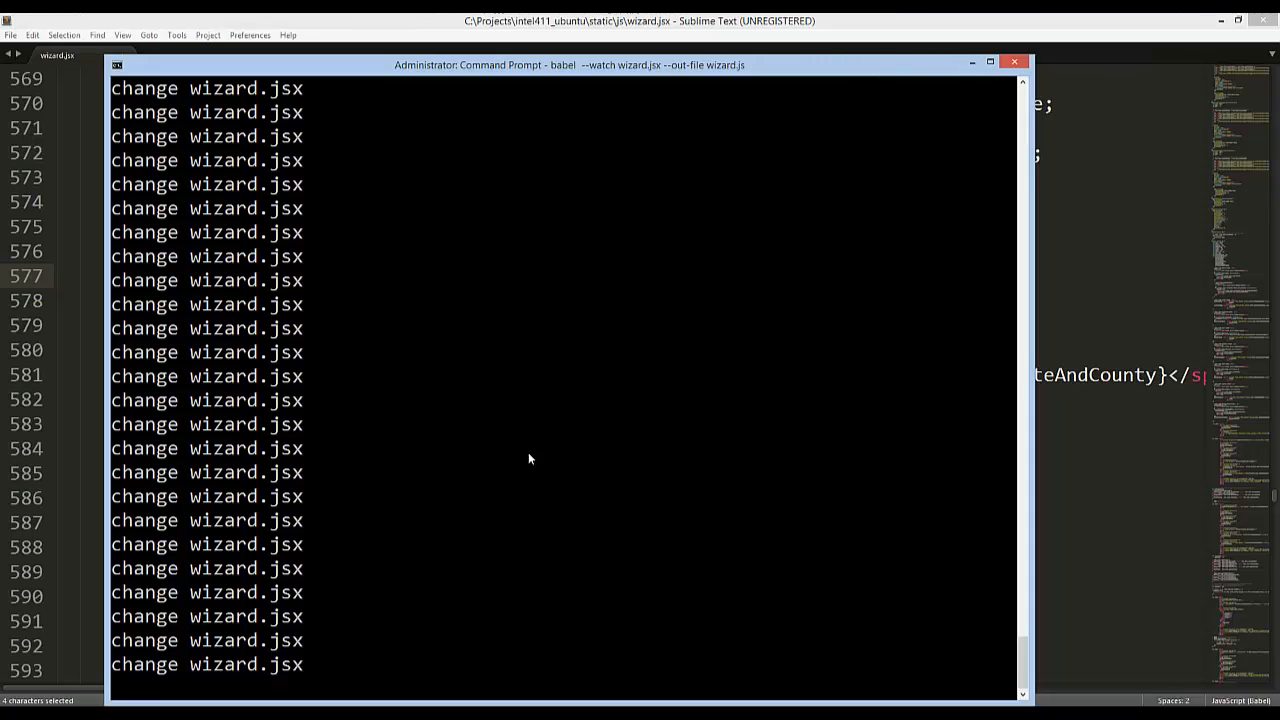
# - Stop the babel watch process and confirm terminating the batch job with y
pyautogui.press('ctrl+c')
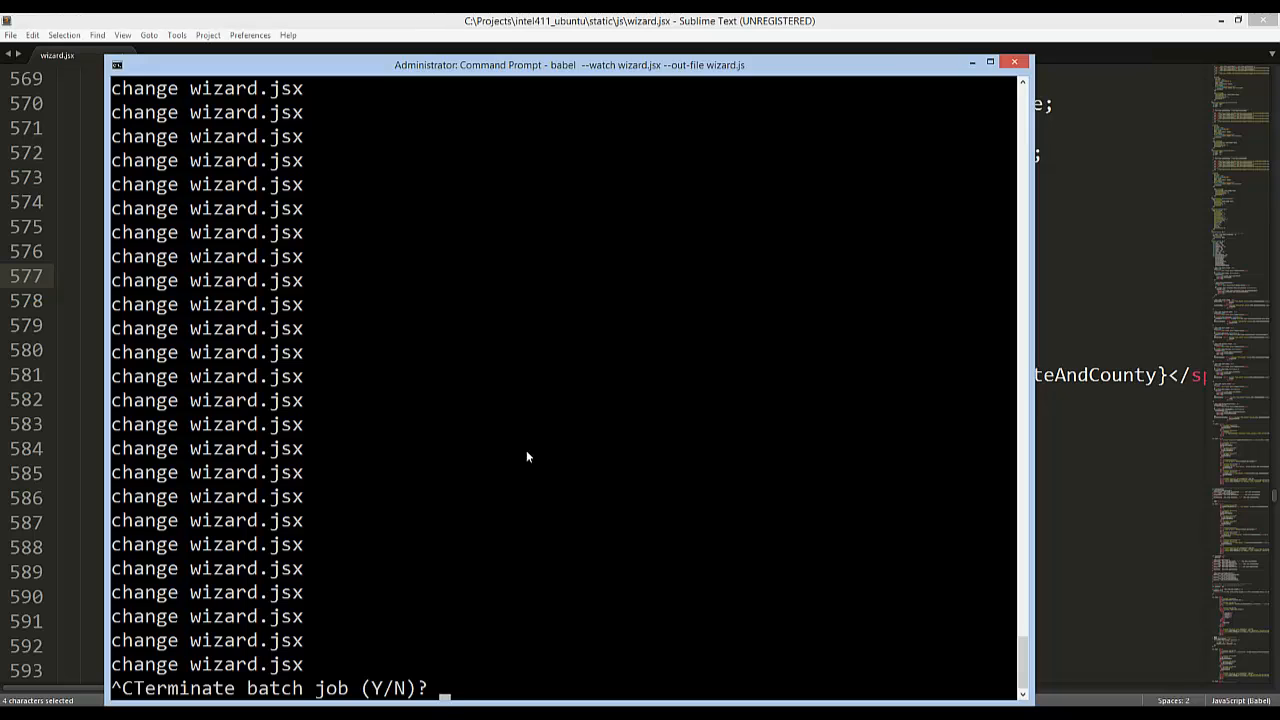
pyautogui.write('y')
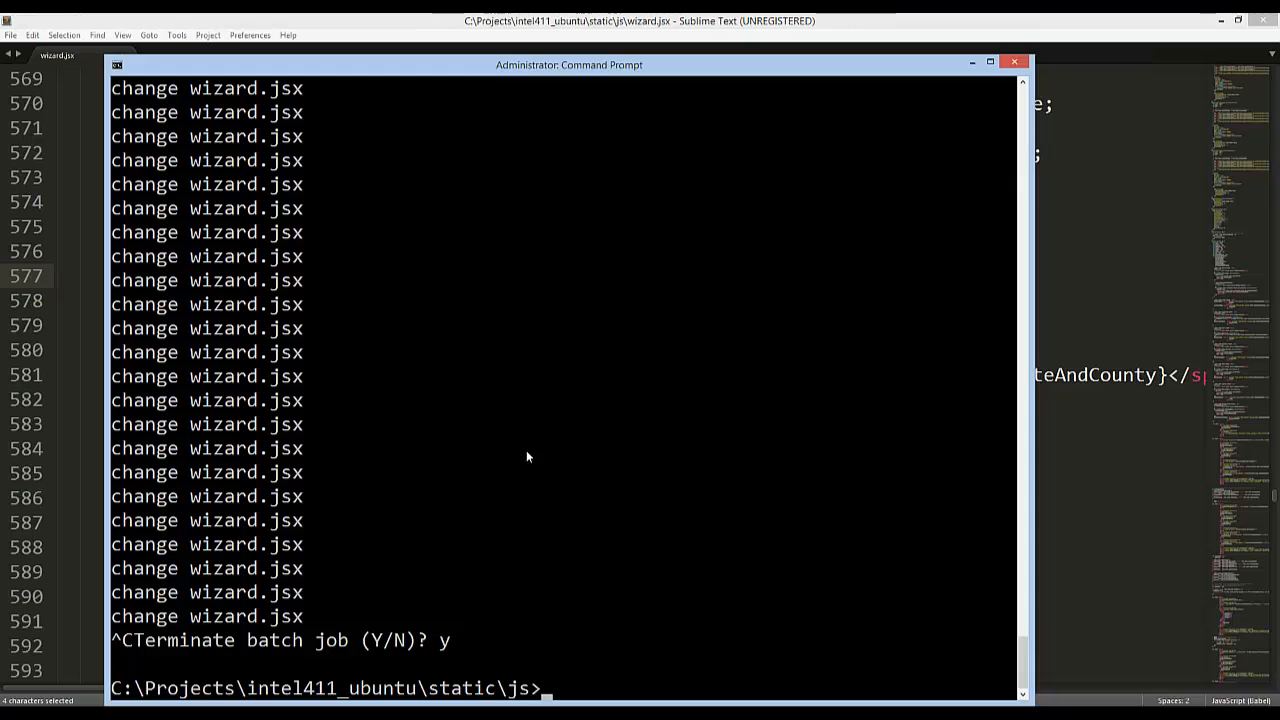
# - Run babel --watch wizard.jsx --out-directory wizard.js, which is rejected, leaving the --out-dir variant to type
pyautogui.write('babel --watch wizard.jsx --out-file wizard.js')
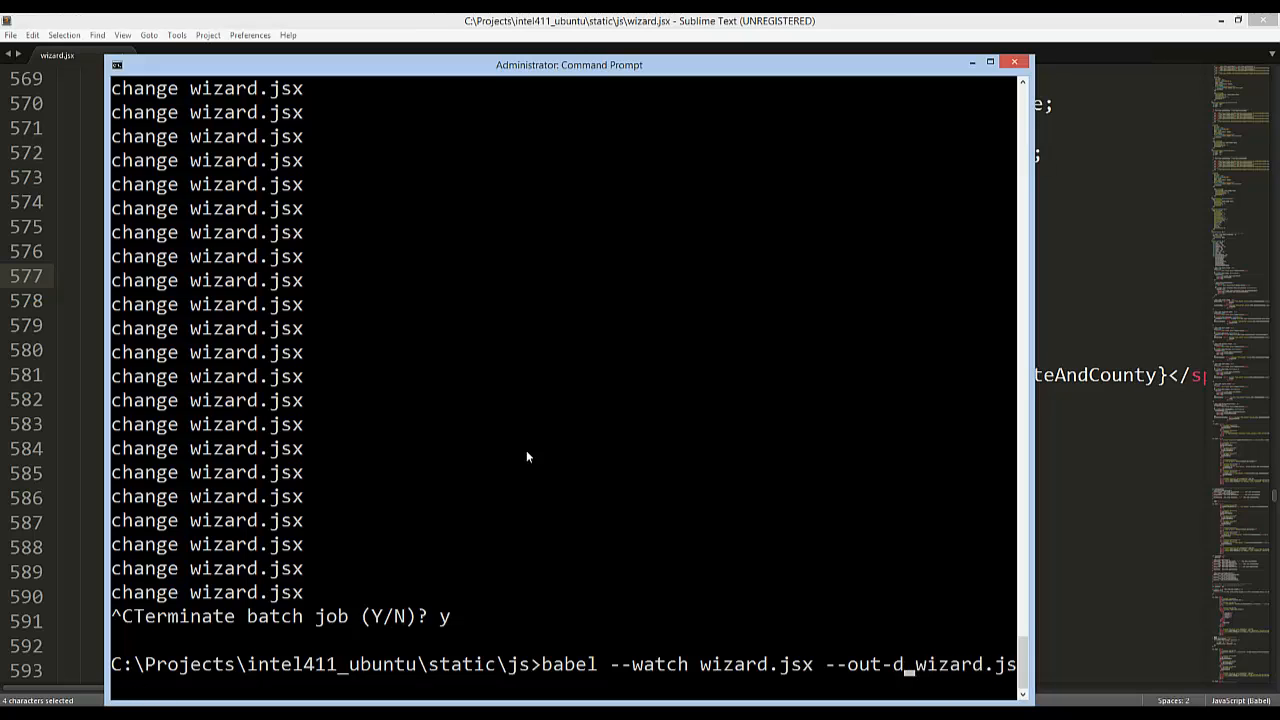
pyautogui.write('irectory')
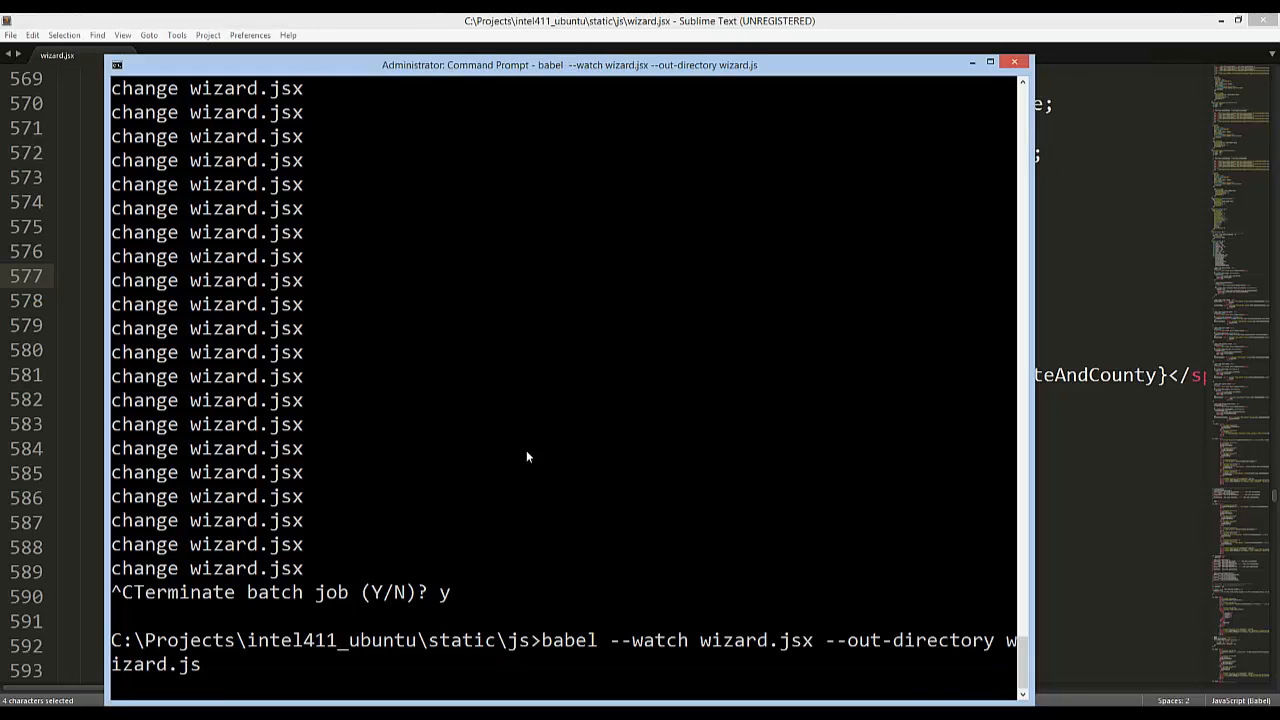
pyautogui.press('enter')
pyautogui.write('babel --watch wizard.jsx --out-dir wizard.js')
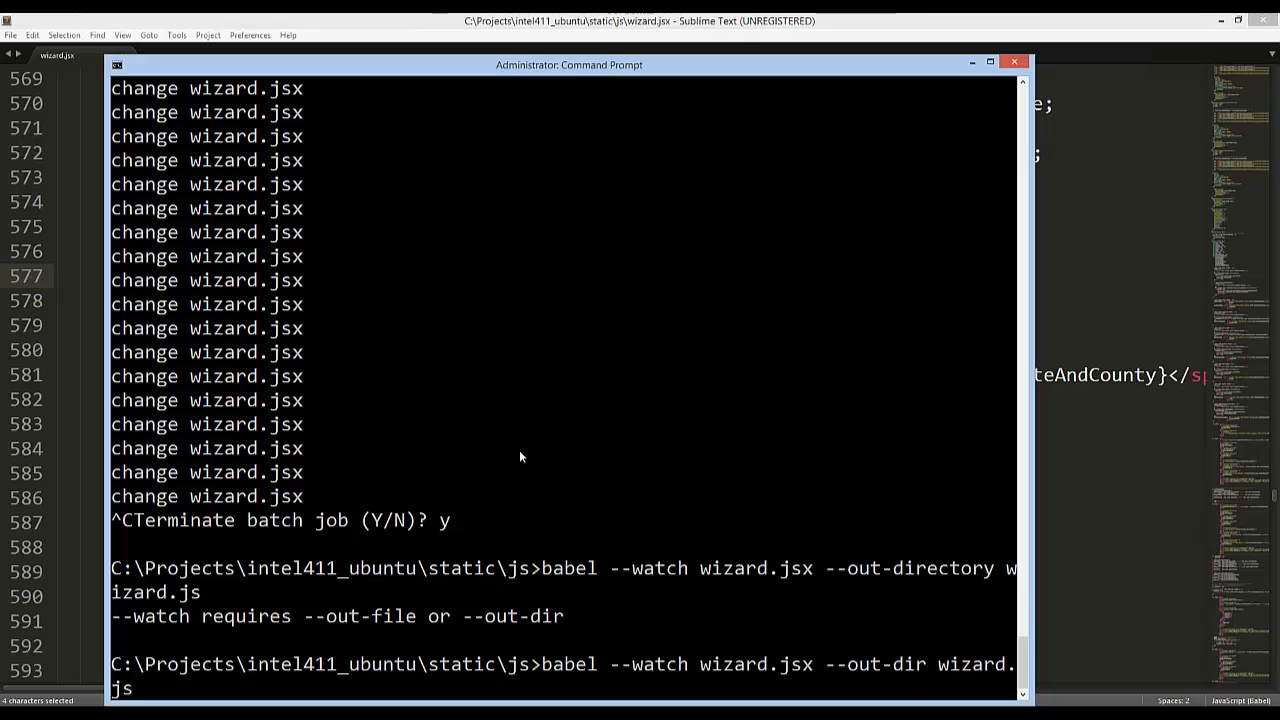
pyautogui.moveTo(796, 656)
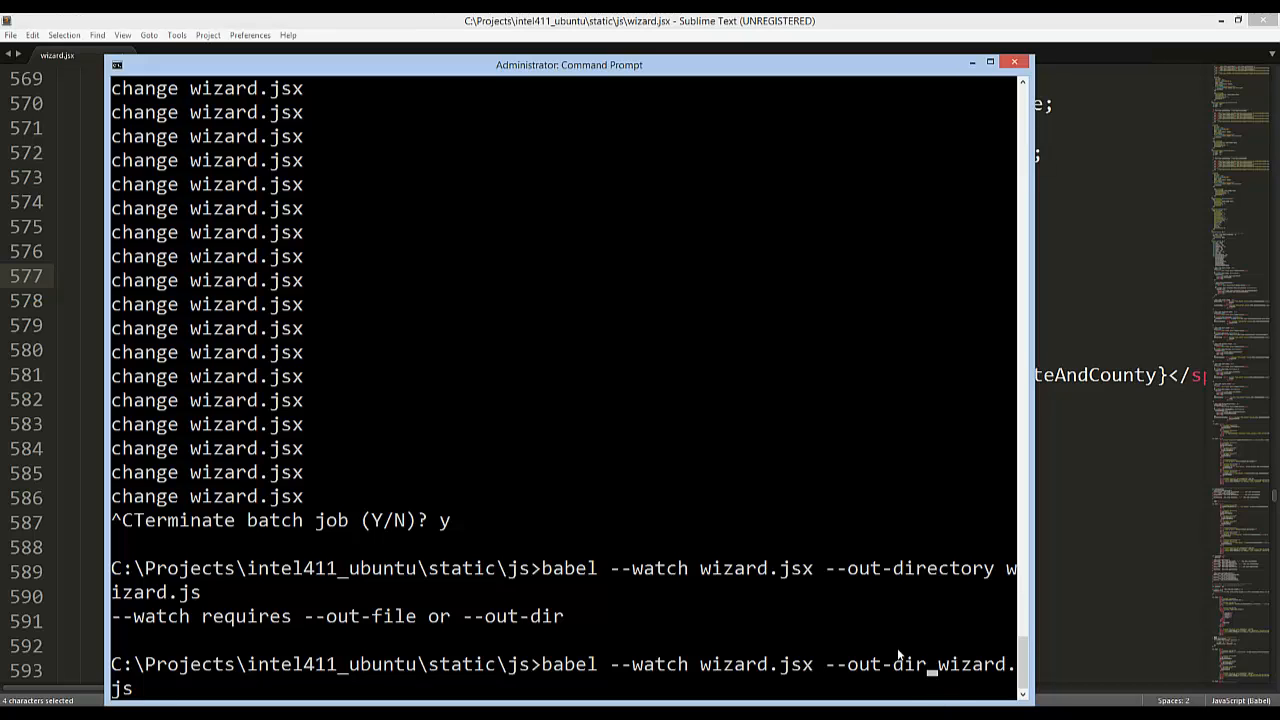
pyautogui.moveTo(920, 632)
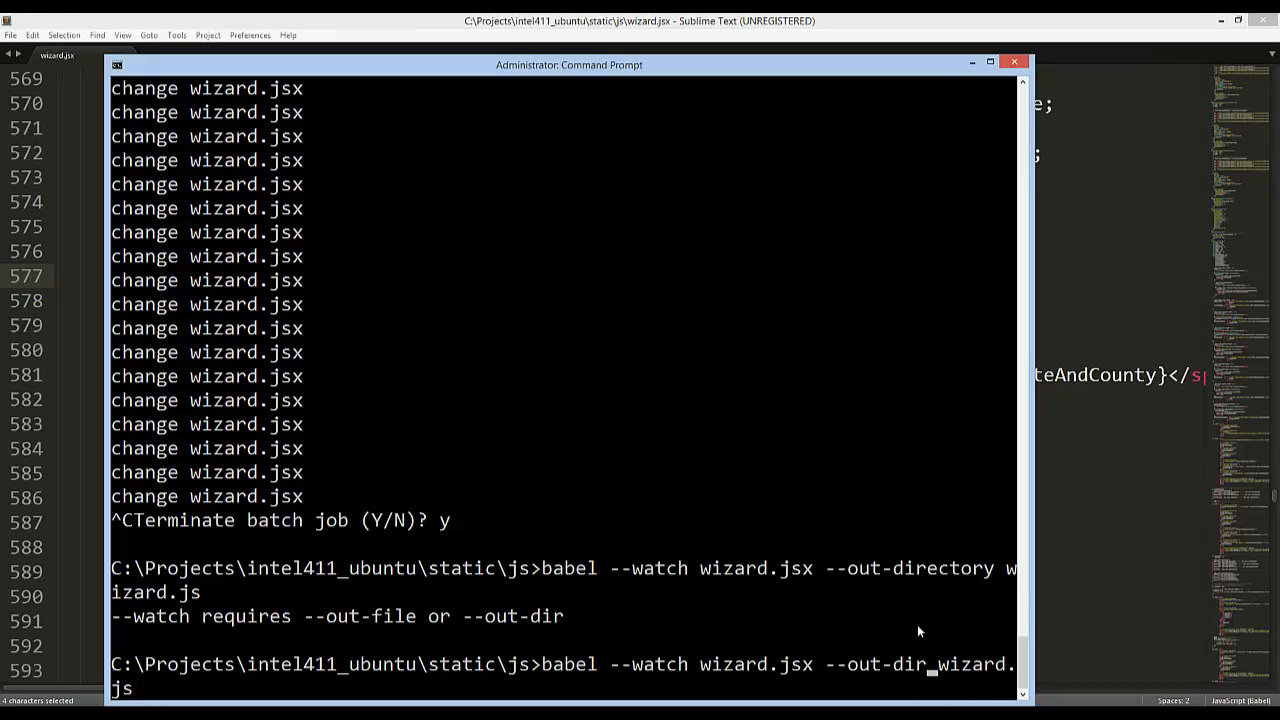